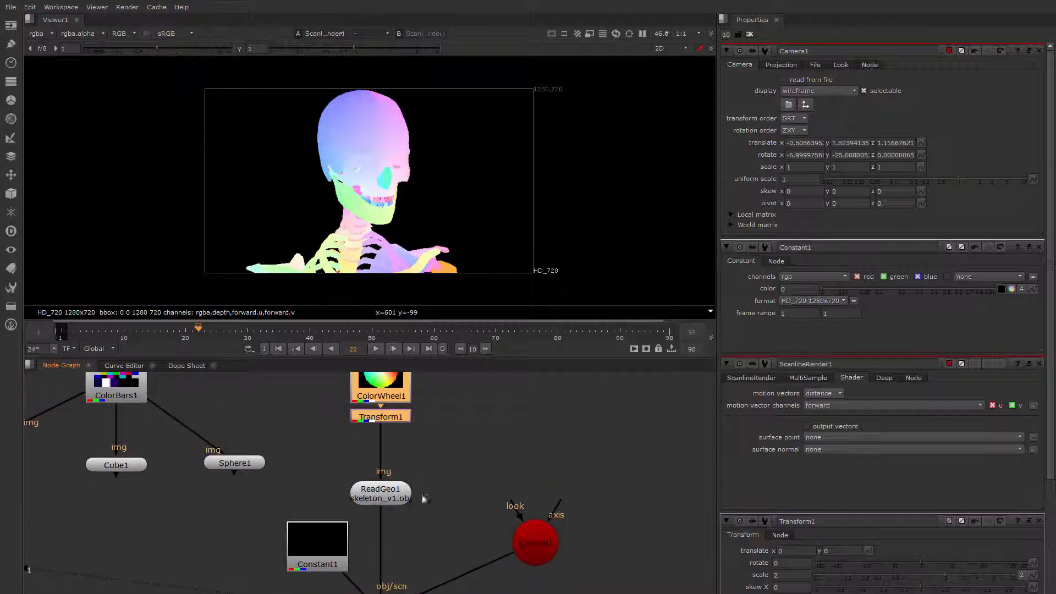
{"action": "mouse_move", "coordinate": [28, 225]}
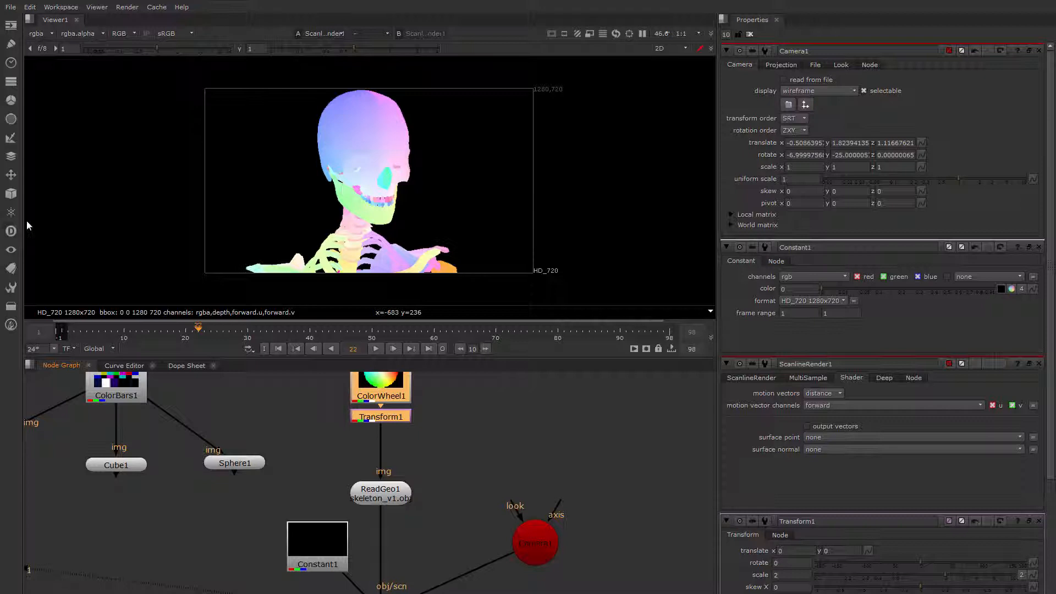
{"action": "mouse_move", "coordinate": [12, 193]}
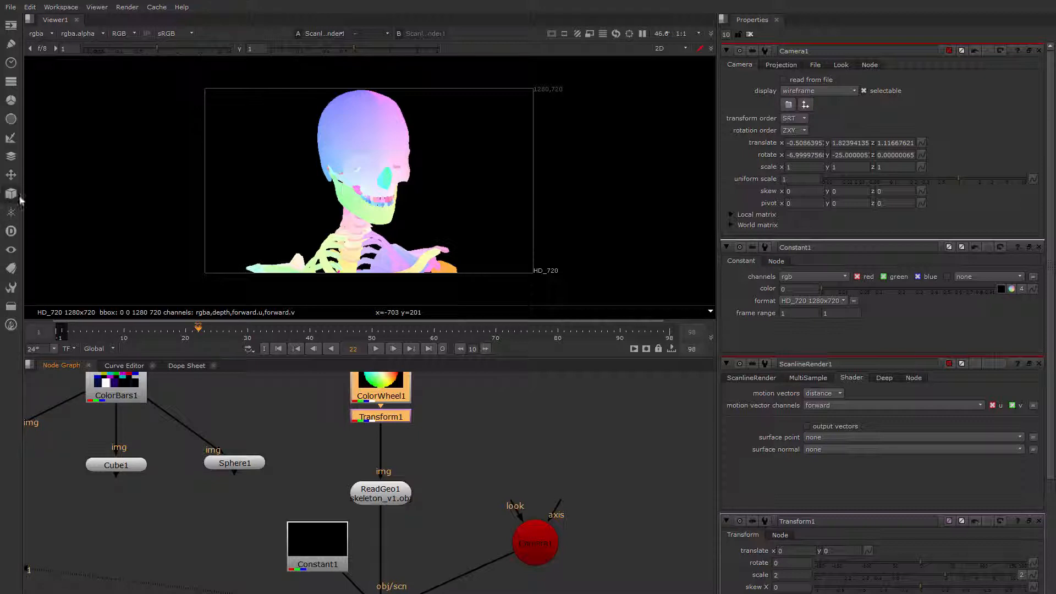
Add a BasicMaterial shader node from the 3D > Shader menu.
{"action": "left_click", "coordinate": [11, 194]}
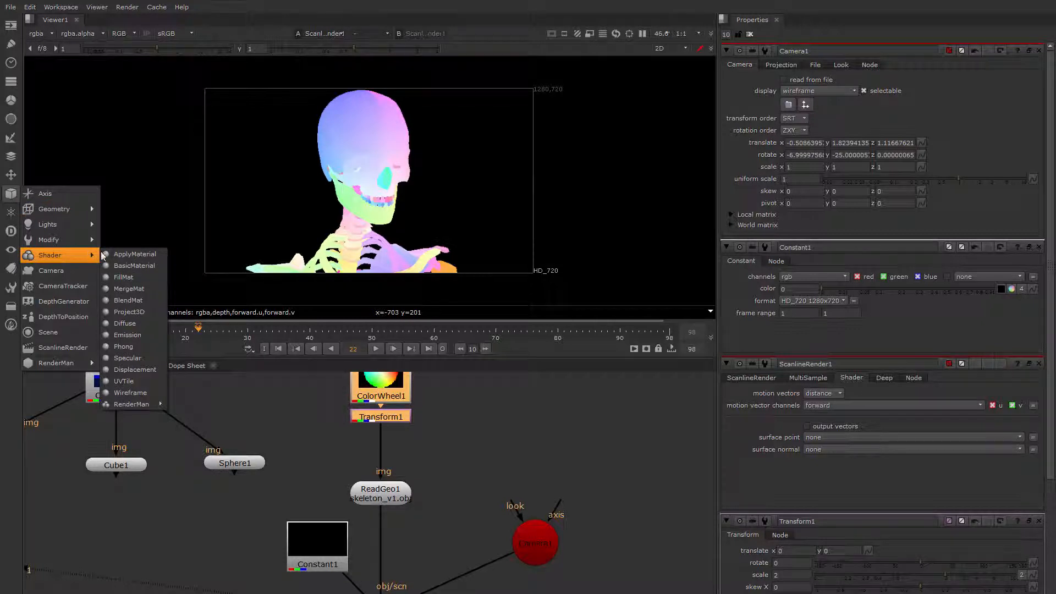
{"action": "mouse_move", "coordinate": [135, 254]}
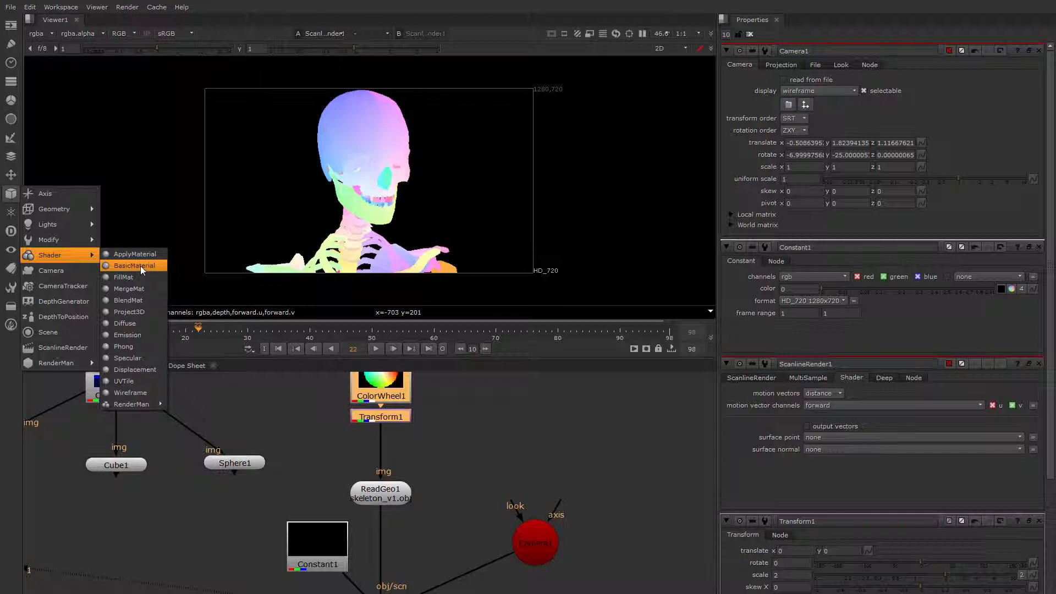
{"action": "mouse_move", "coordinate": [128, 273]}
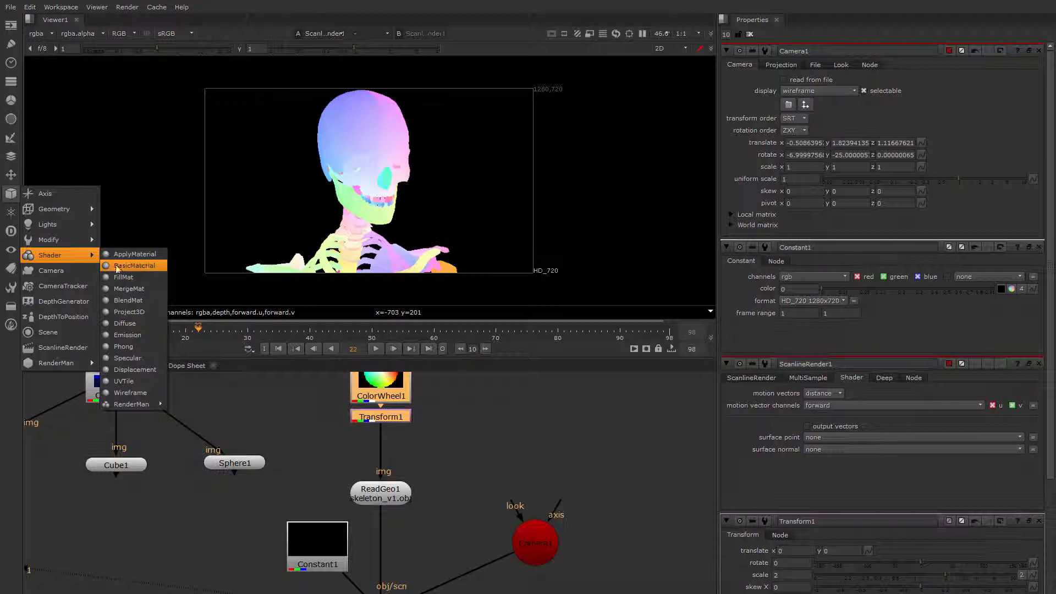
{"action": "left_click", "coordinate": [134, 265]}
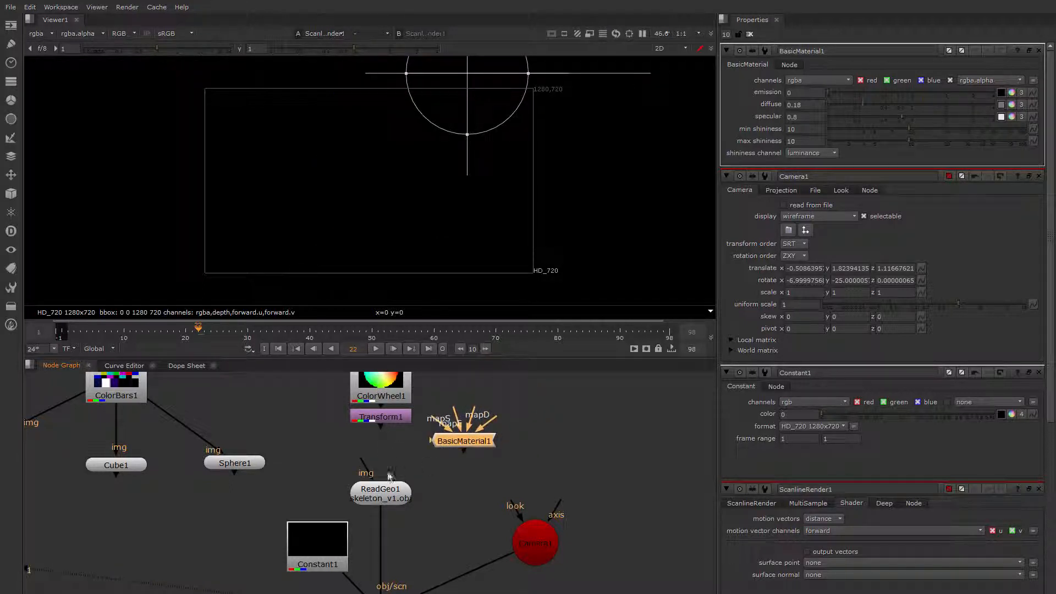
Connect BasicMaterial1 into ReadGeo1, wire ReadGeo1 into Scene1, and select ScanlineRender1.
{"action": "left_click_drag", "start_coordinate": [463, 441], "coordinate": [387, 465]}
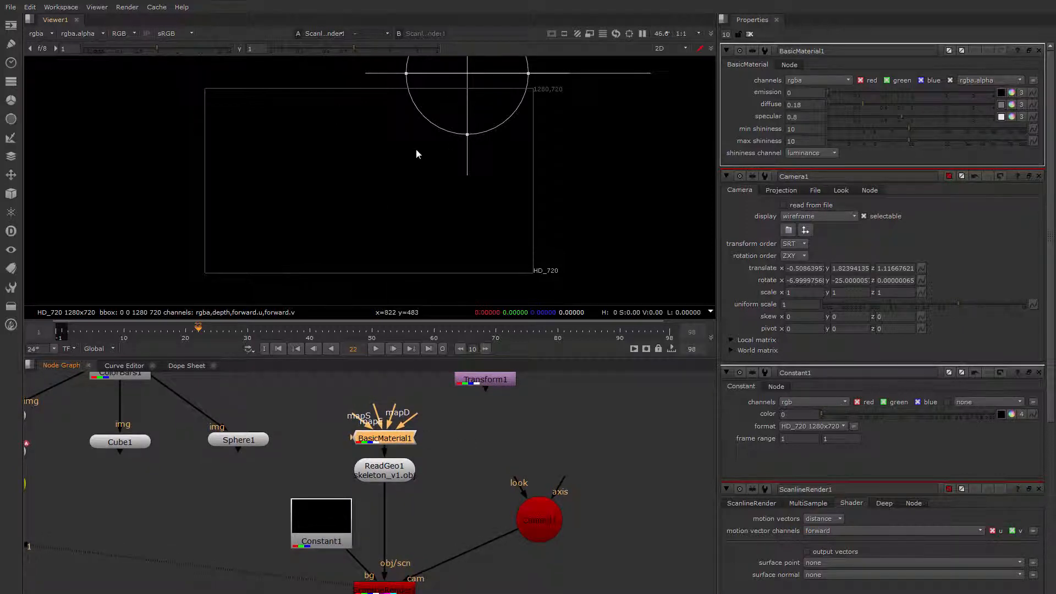
{"action": "mouse_move", "coordinate": [566, 152]}
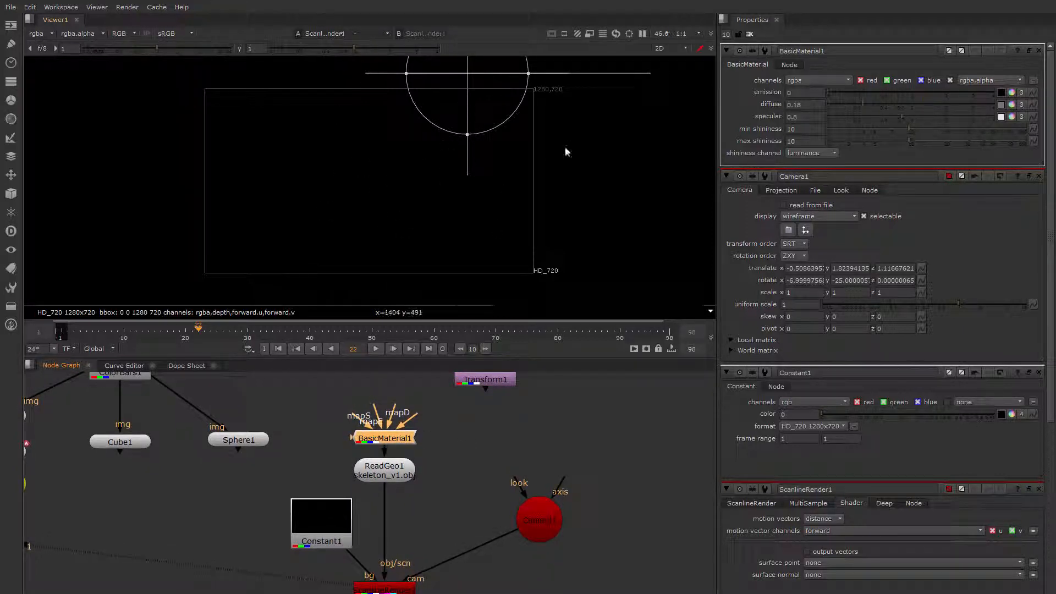
{"action": "mouse_move", "coordinate": [483, 205]}
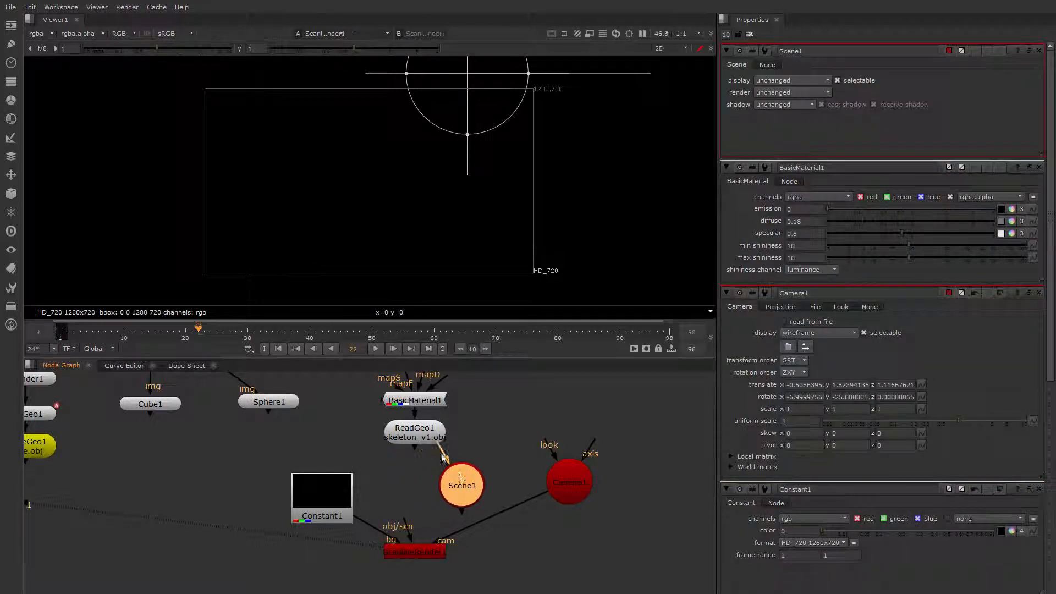
{"action": "left_click_drag", "start_coordinate": [462, 485], "coordinate": [414, 483]}
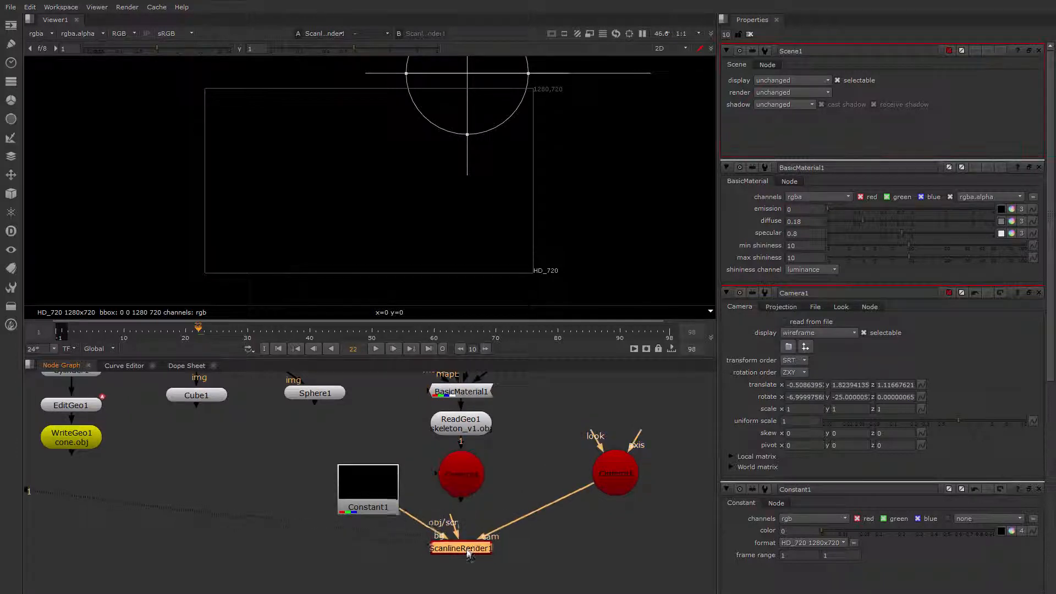
{"action": "left_click", "coordinate": [461, 552]}
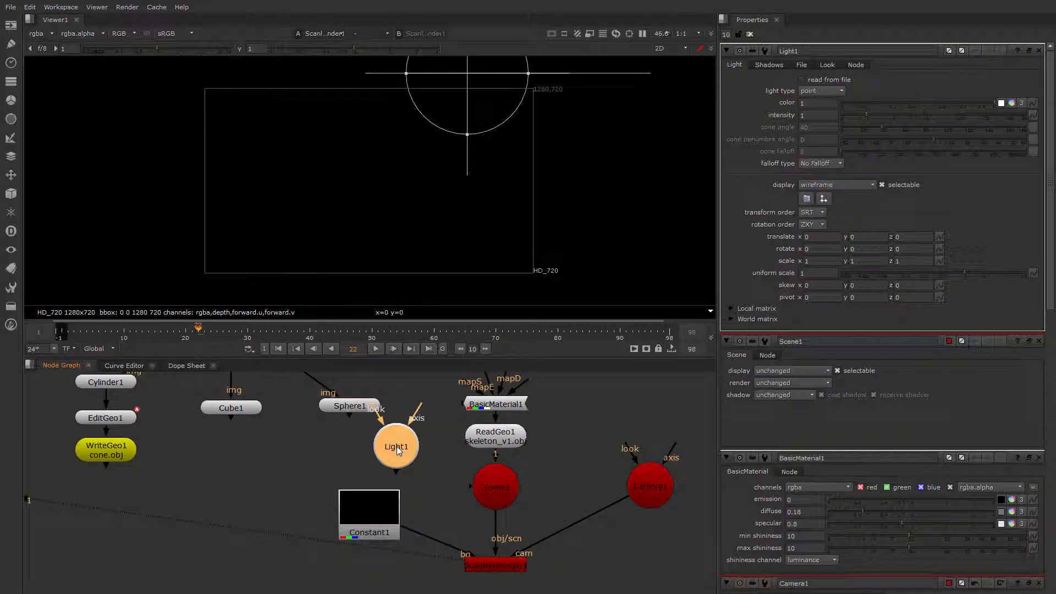
Connect Light1 into Scene1 and change its light type from point to spot.
{"action": "left_click_drag", "start_coordinate": [397, 446], "coordinate": [411, 460]}
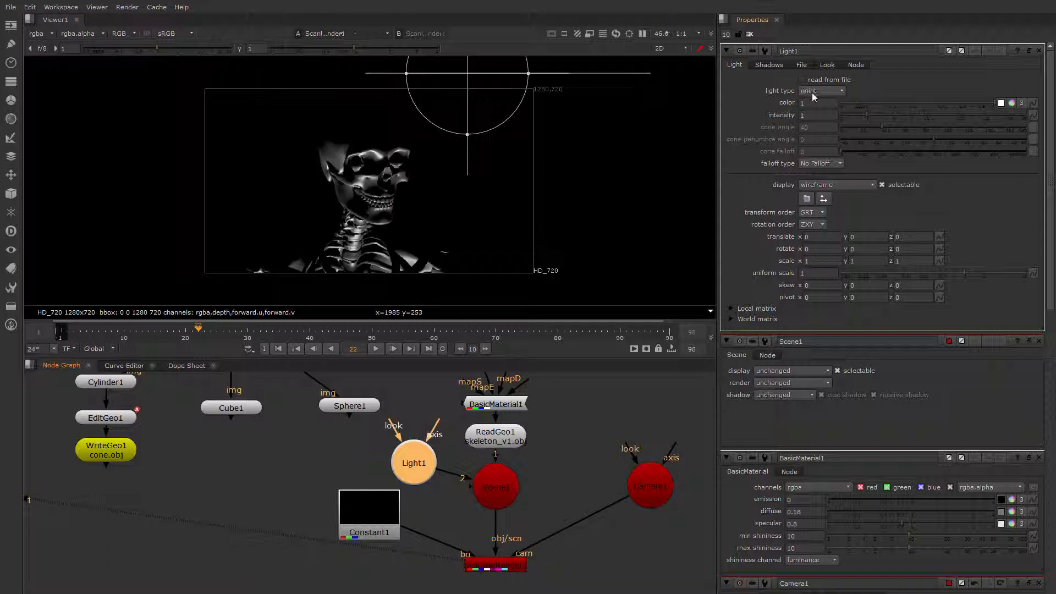
{"action": "left_click", "coordinate": [820, 90]}
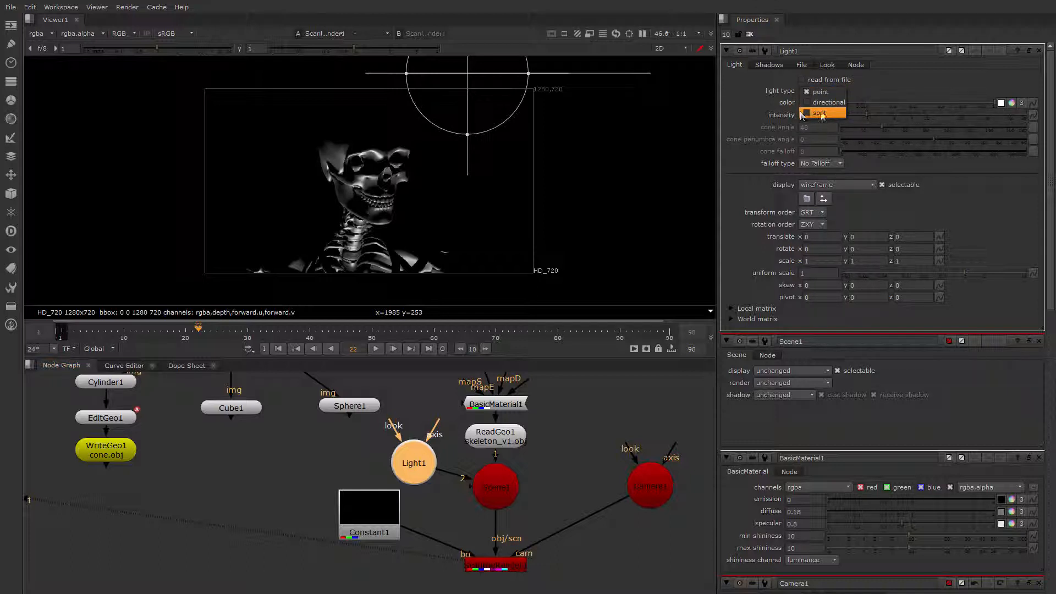
{"action": "left_click", "coordinate": [819, 112]}
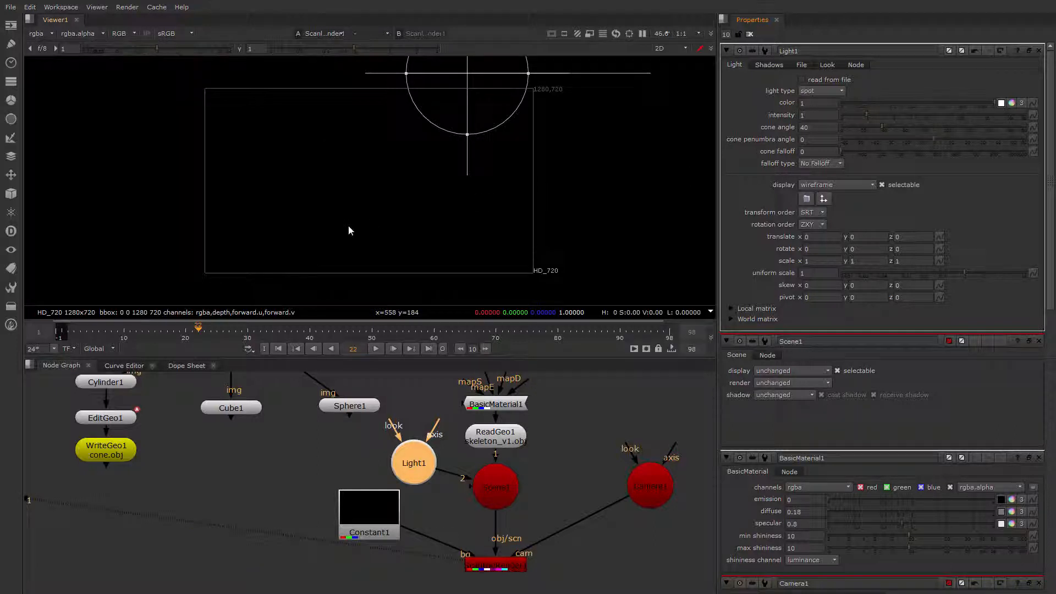
{"action": "mouse_move", "coordinate": [490, 214]}
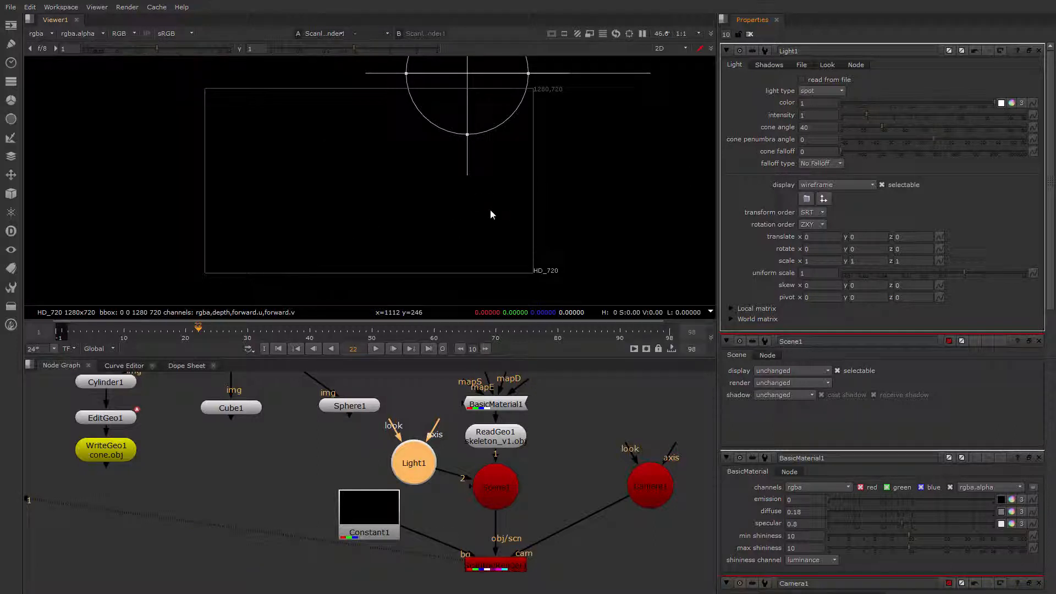
{"action": "mouse_move", "coordinate": [336, 180]}
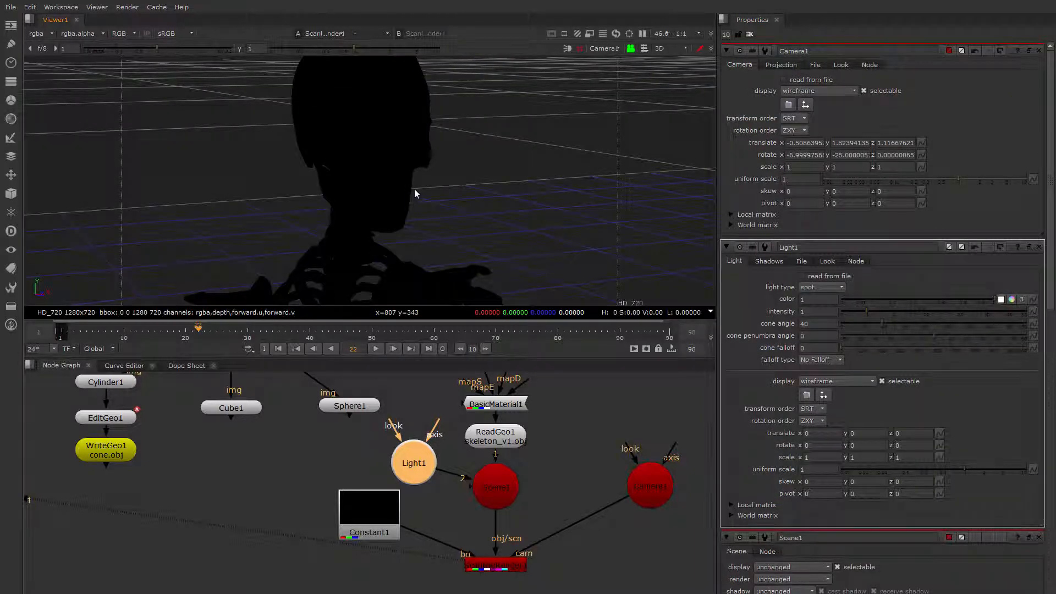
{"action": "mouse_move", "coordinate": [597, 55]}
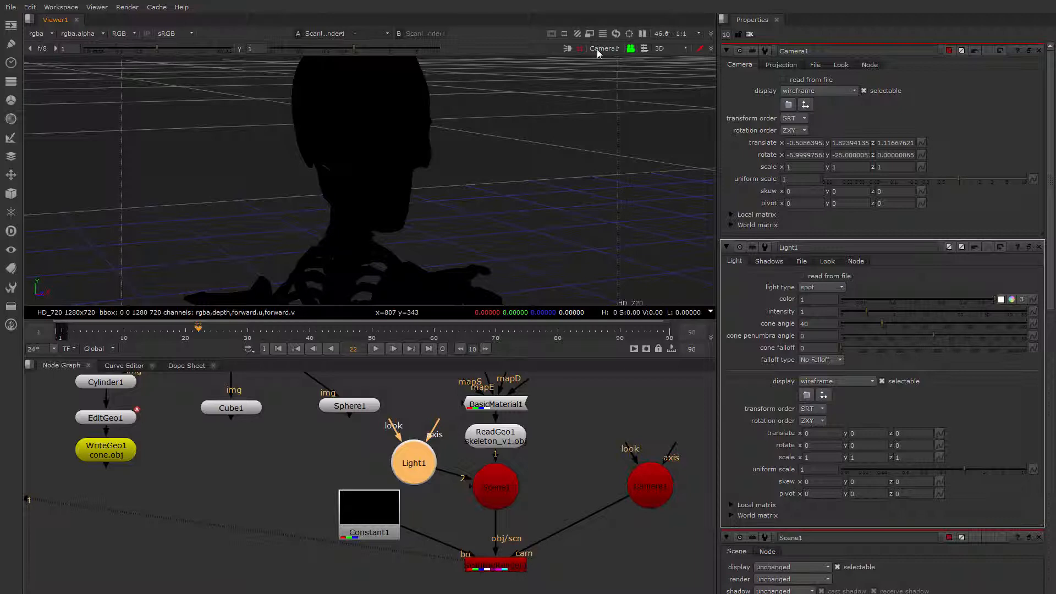
In the default 3D view, raise, offset and tilt Light1 down toward the skeleton.
{"action": "left_click", "coordinate": [604, 48]}
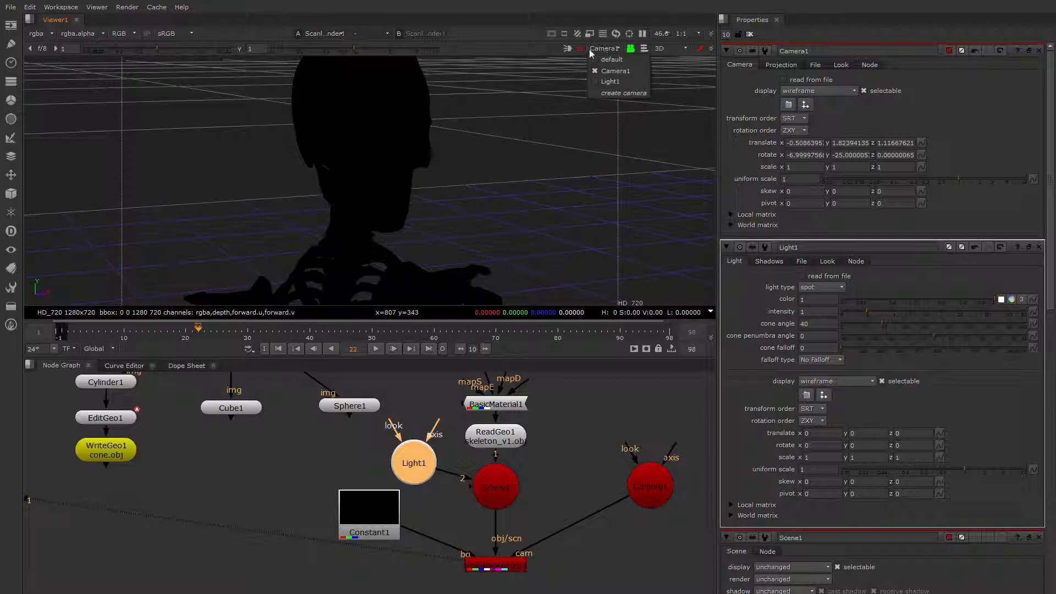
{"action": "left_click", "coordinate": [610, 60]}
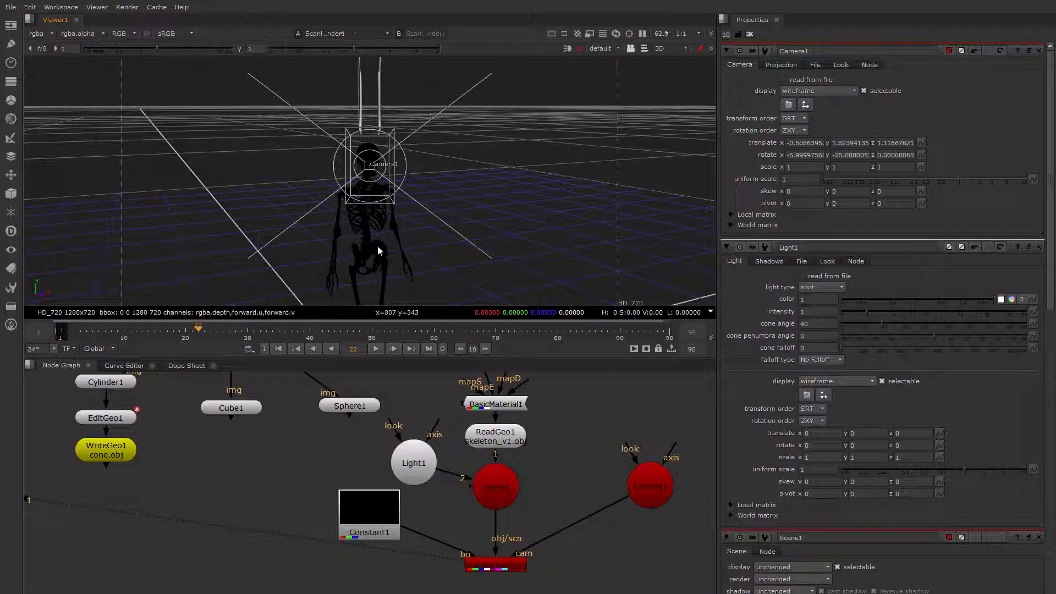
{"action": "left_click", "coordinate": [495, 436]}
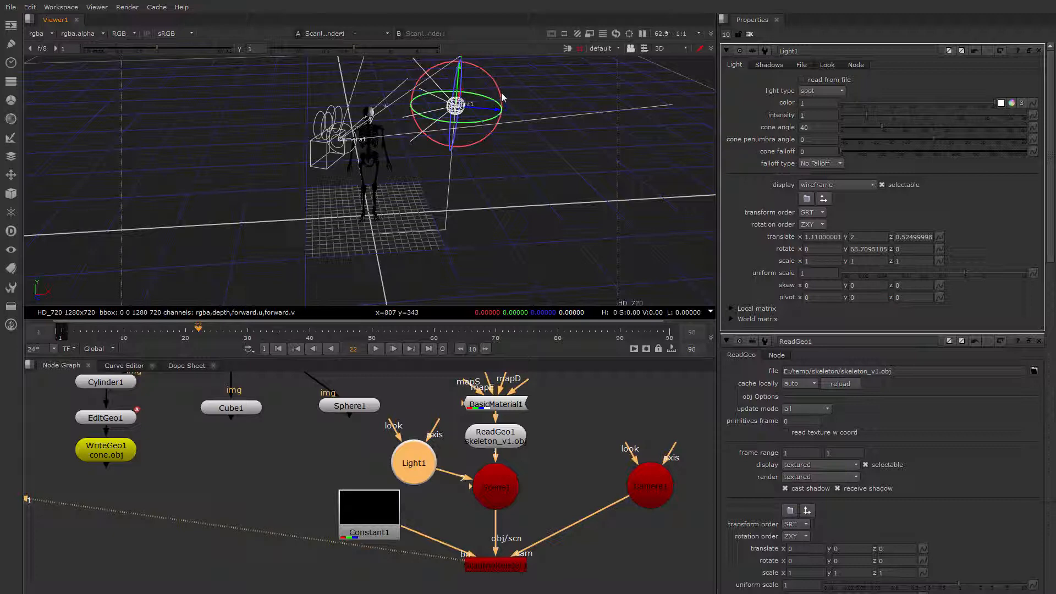
{"action": "left_click_drag", "start_coordinate": [502, 94], "coordinate": [495, 74]}
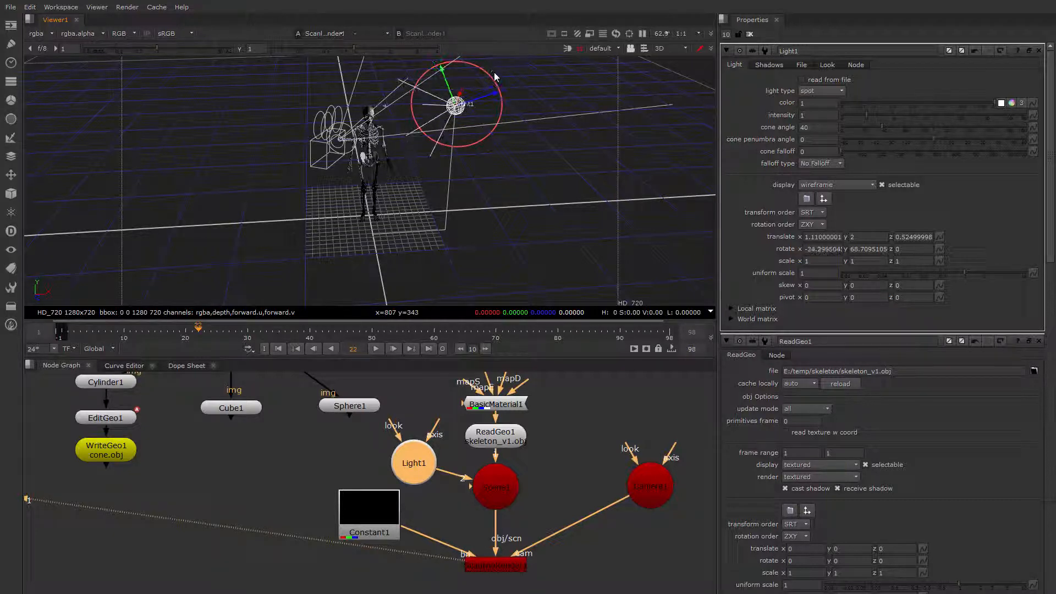
{"action": "left_click_drag", "start_coordinate": [458, 102], "coordinate": [495, 91]}
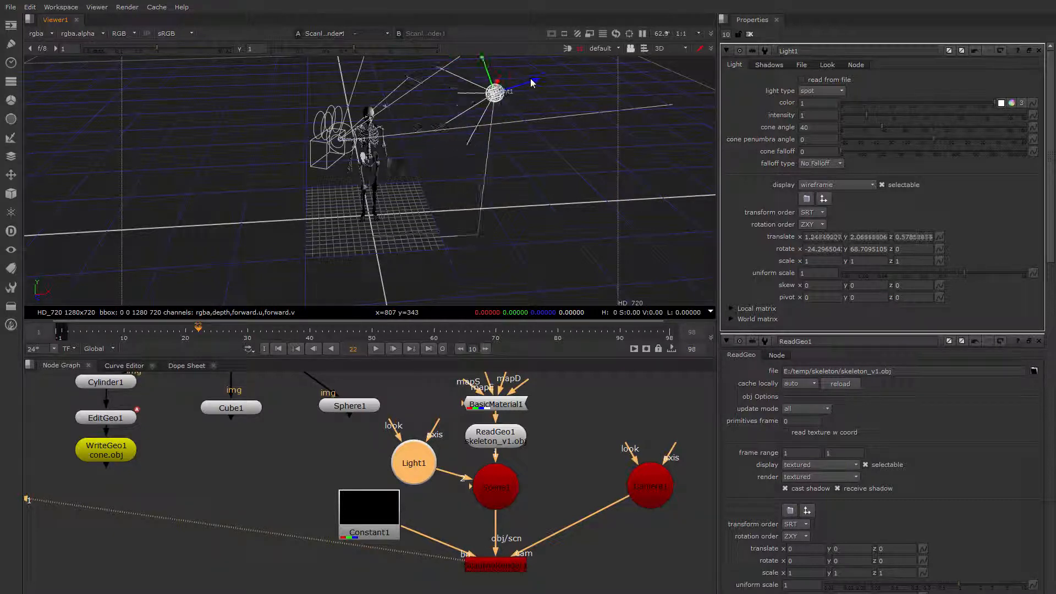
{"action": "left_click_drag", "start_coordinate": [497, 90], "coordinate": [507, 88]}
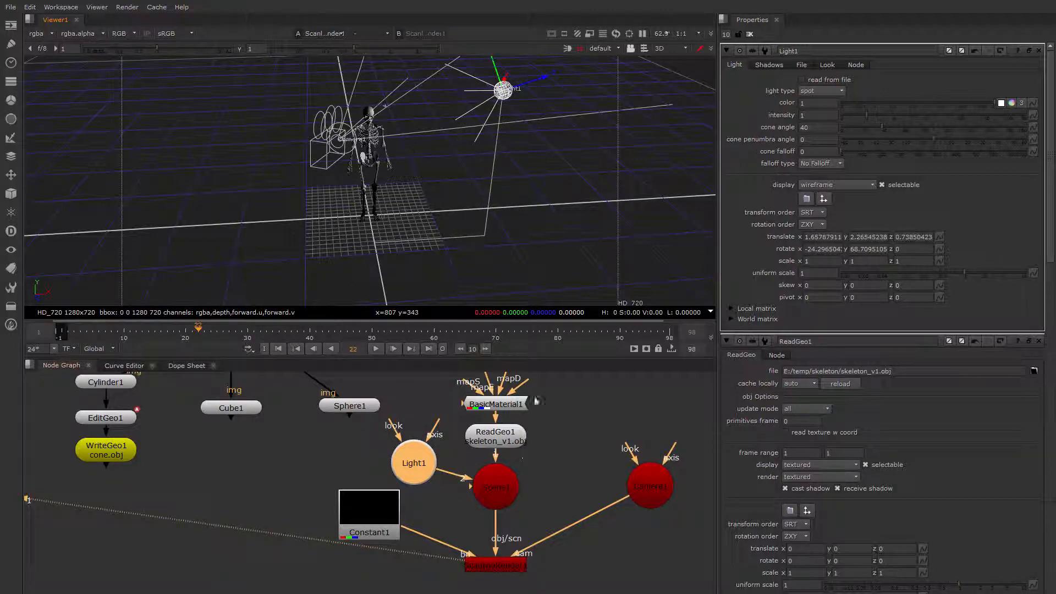
Look through Camera1 and reframe it on the skull and shoulders.
{"action": "left_click", "coordinate": [601, 48]}
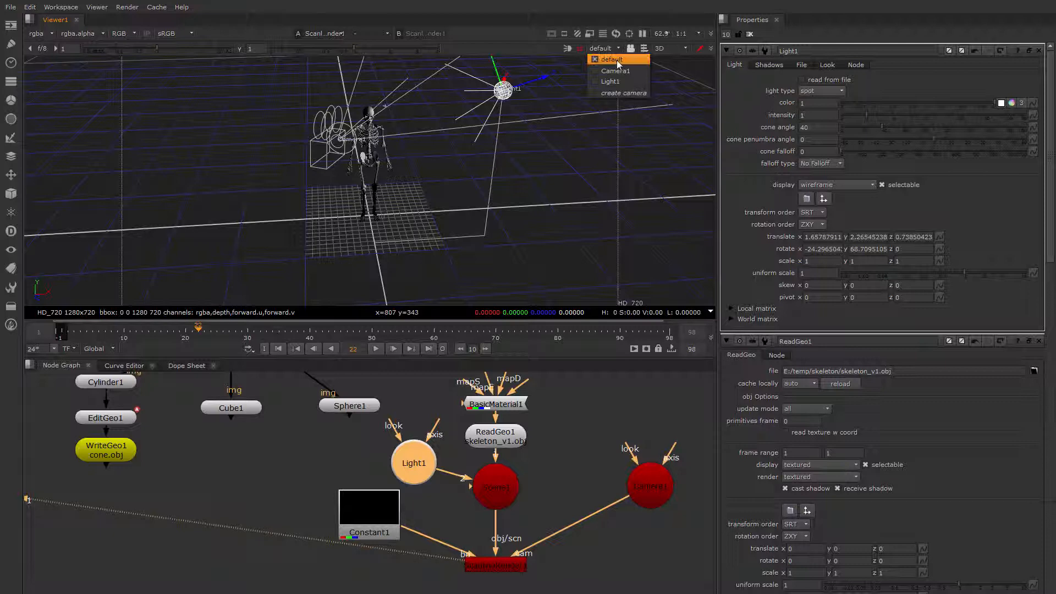
{"action": "left_click", "coordinate": [615, 71]}
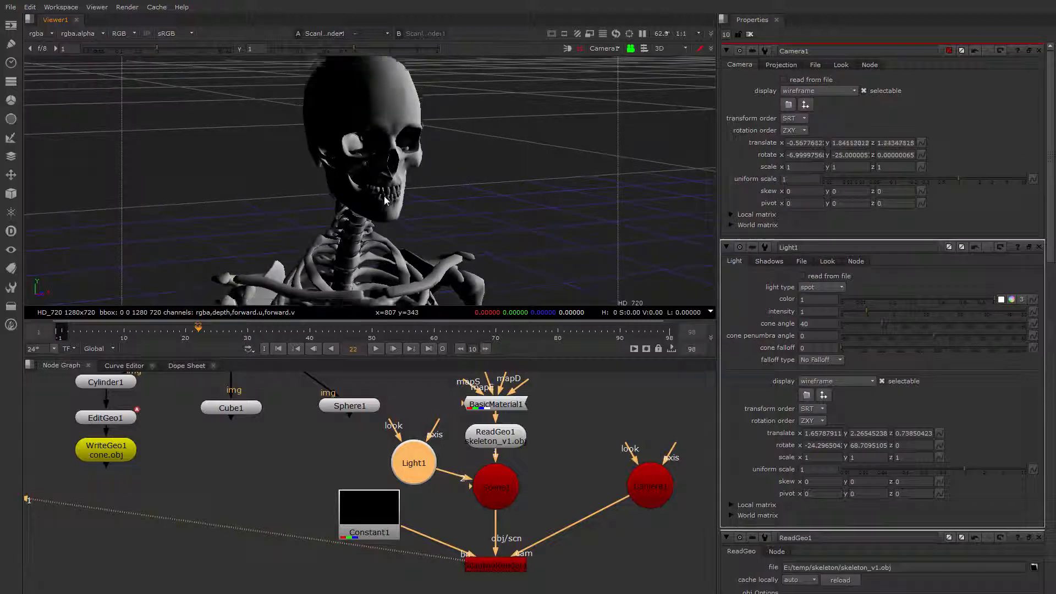
{"action": "left_click_drag", "start_coordinate": [384, 202], "coordinate": [394, 195]}
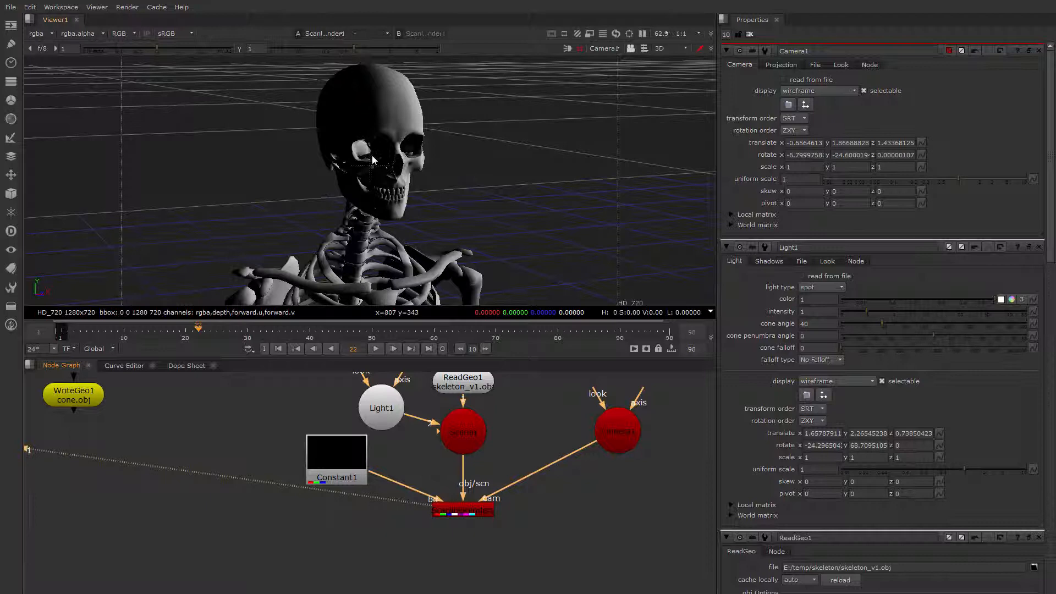
{"action": "left_click", "coordinate": [682, 48]}
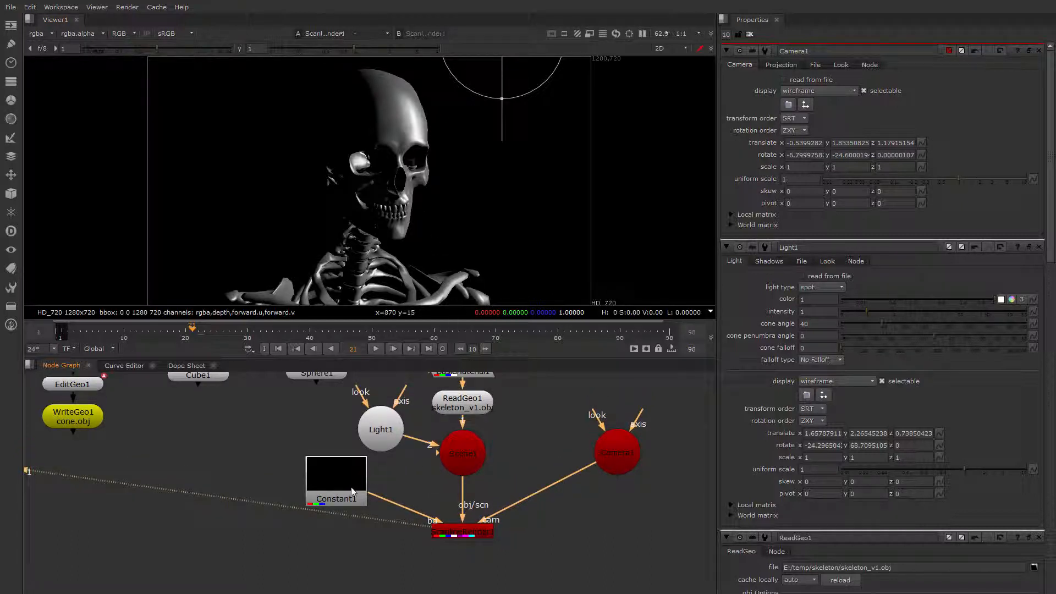
Select the Constant1 background node.
{"action": "left_click", "coordinate": [369, 430]}
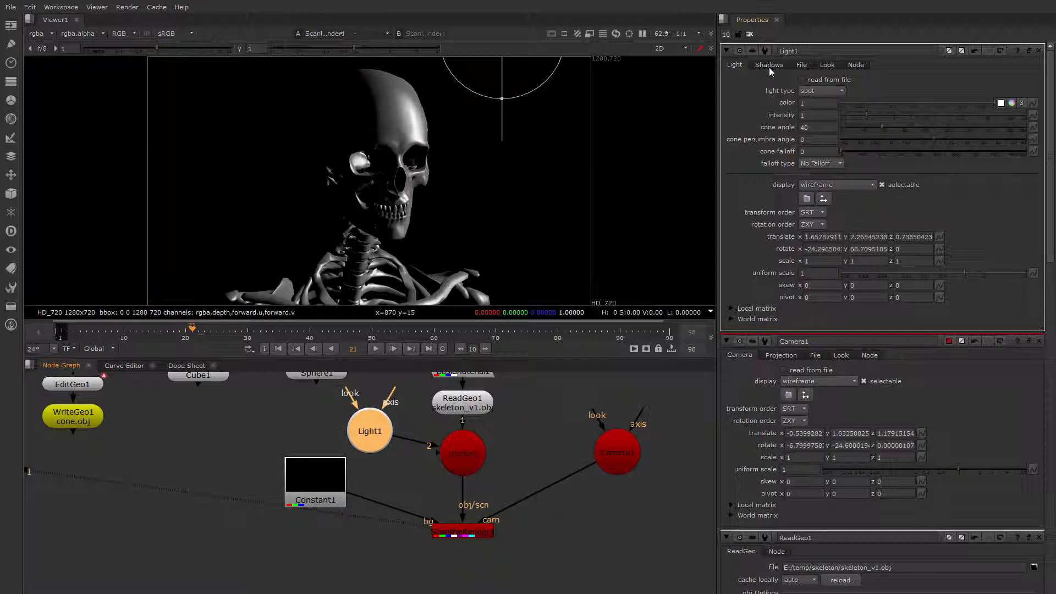
{"action": "mouse_move", "coordinate": [368, 162]}
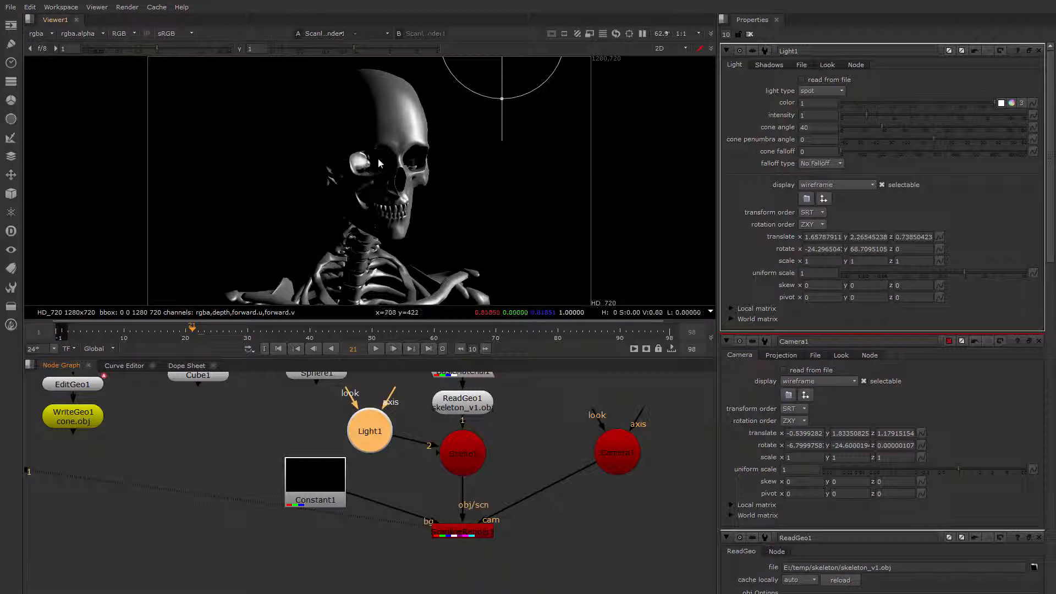
{"action": "mouse_move", "coordinate": [359, 116]}
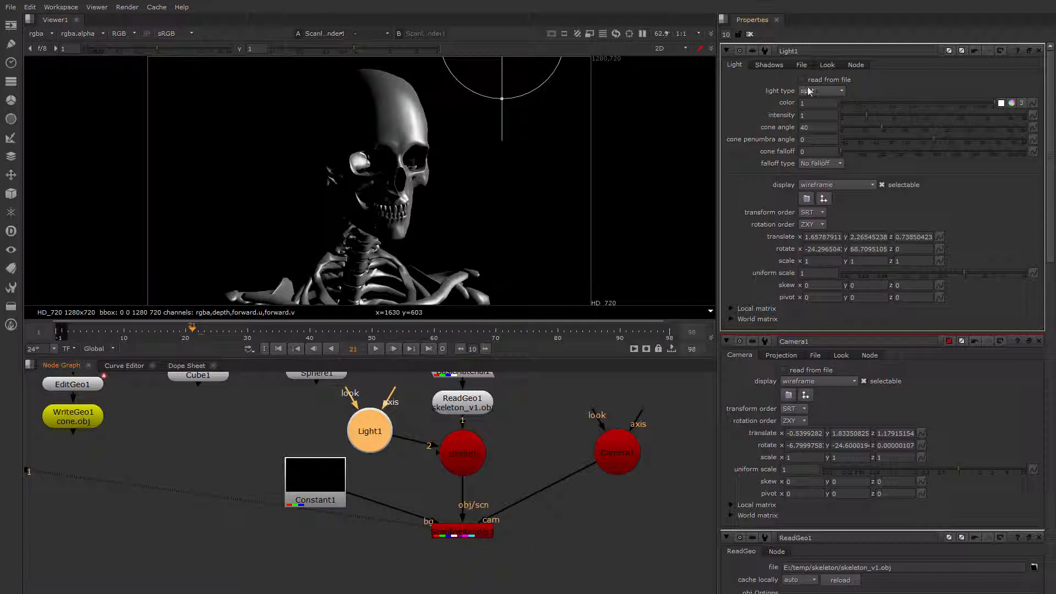
{"action": "left_click", "coordinate": [769, 64]}
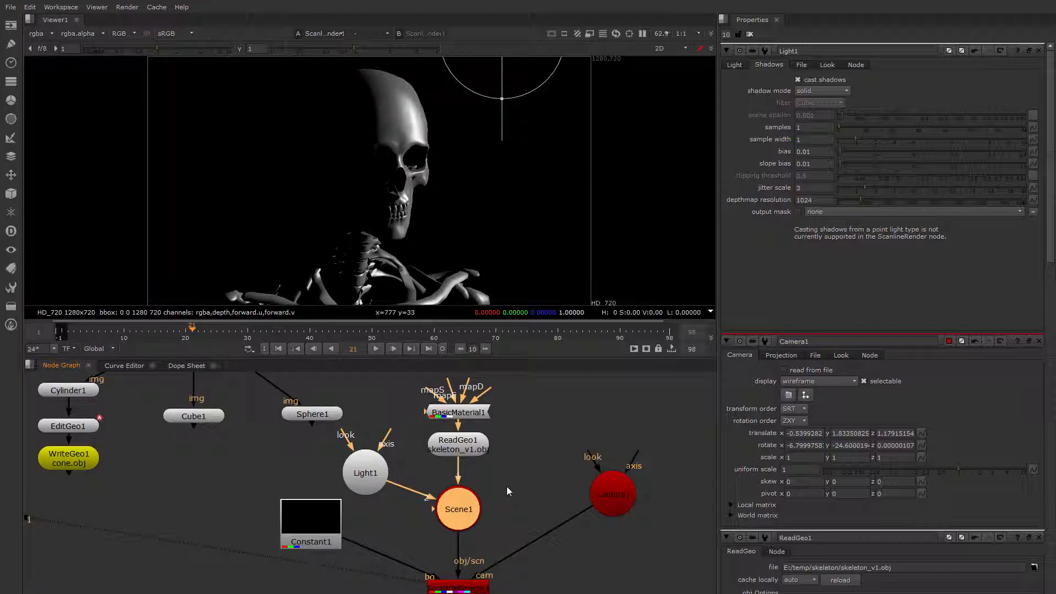
{"action": "mouse_move", "coordinate": [614, 264]}
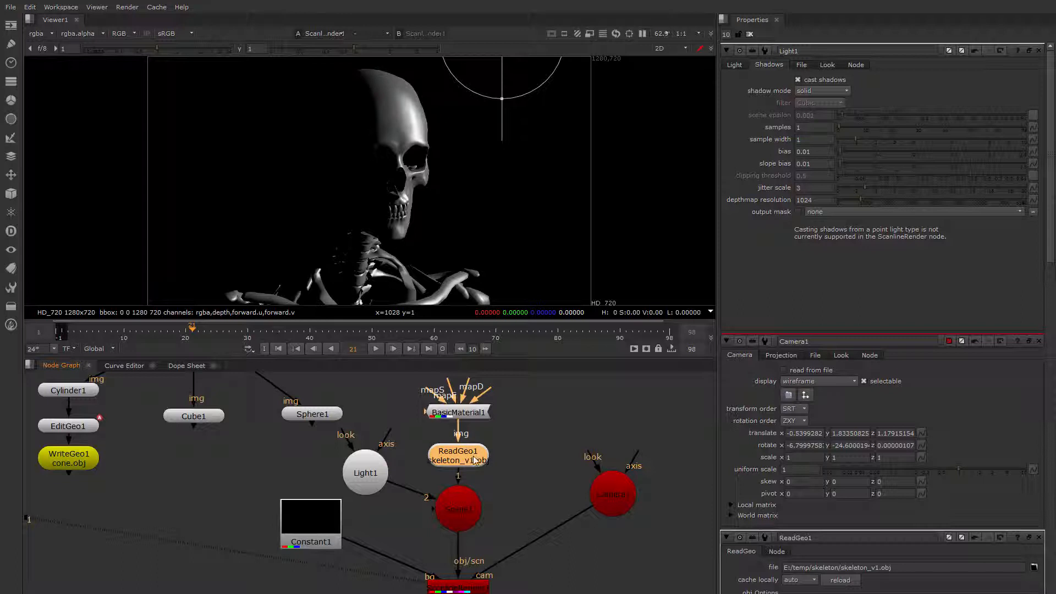
{"action": "mouse_move", "coordinate": [502, 391]}
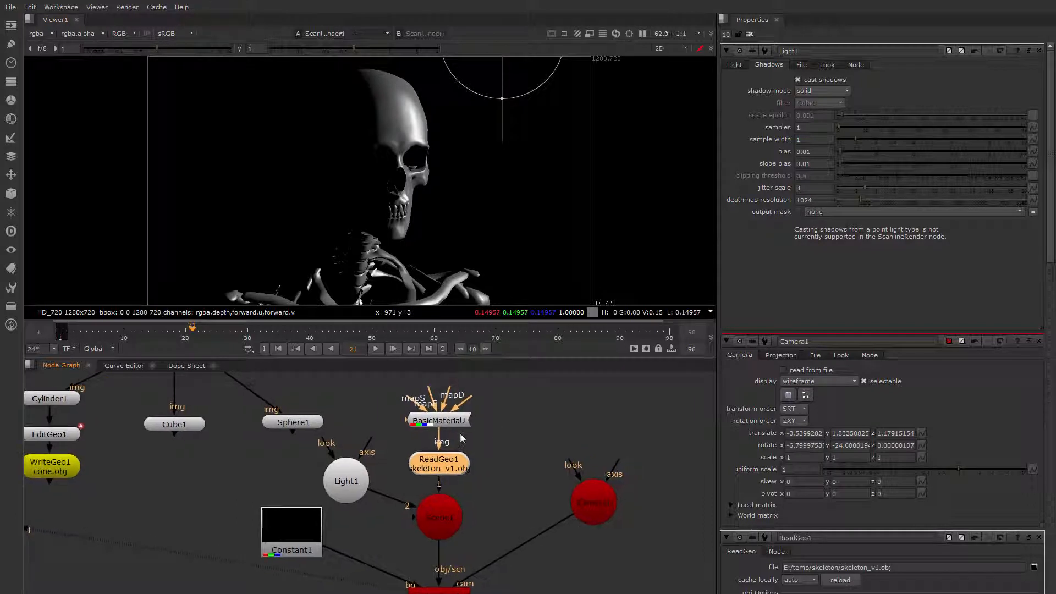
Open BasicMaterial1 and tint its diffuse colour blue on the colour wheel.
{"action": "left_click", "coordinate": [439, 420]}
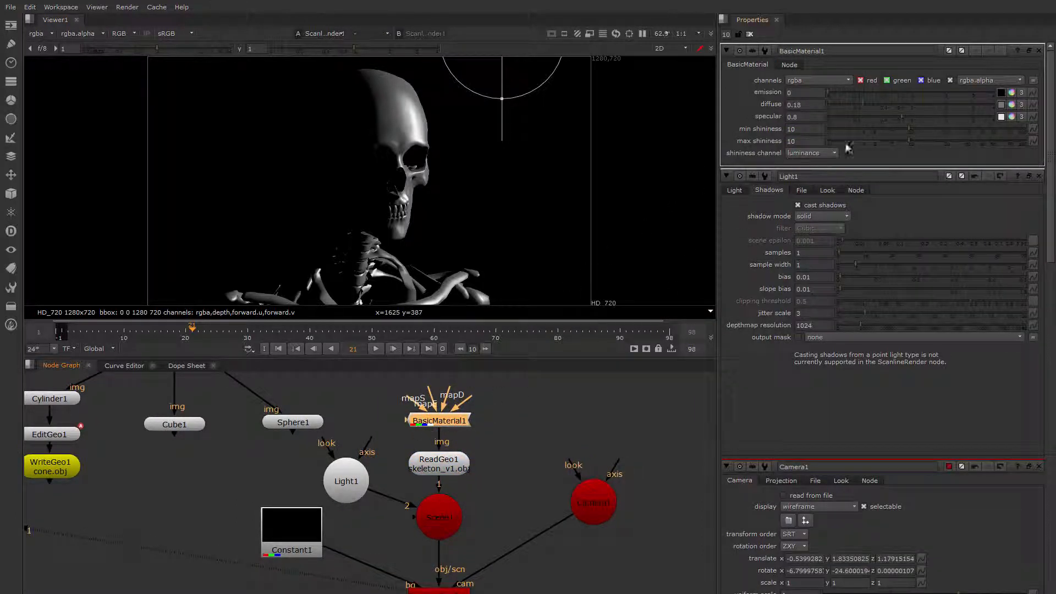
{"action": "mouse_move", "coordinate": [973, 114]}
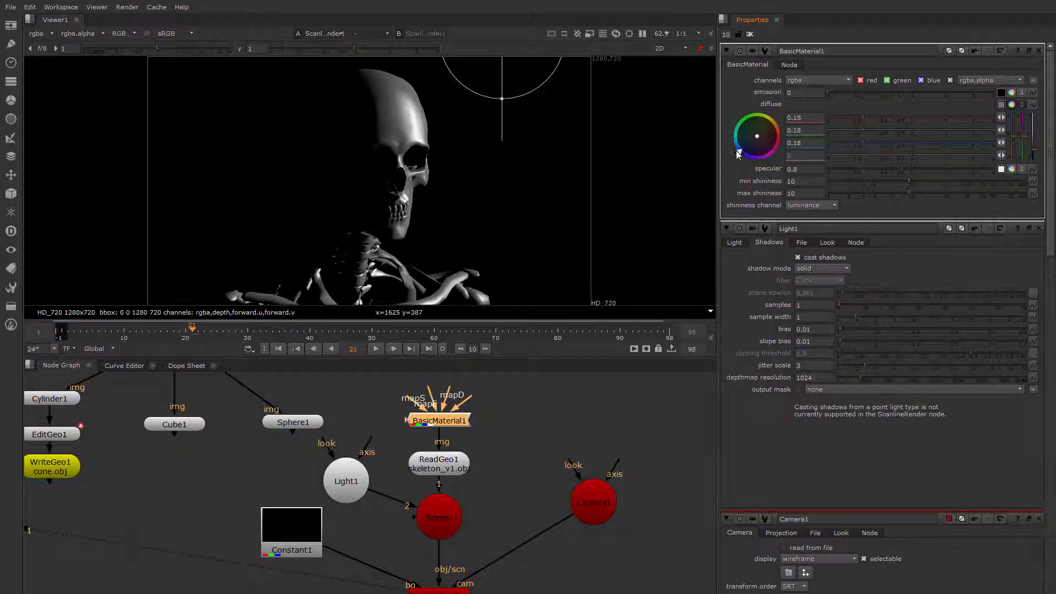
{"action": "left_click_drag", "start_coordinate": [763, 131], "coordinate": [739, 153]}
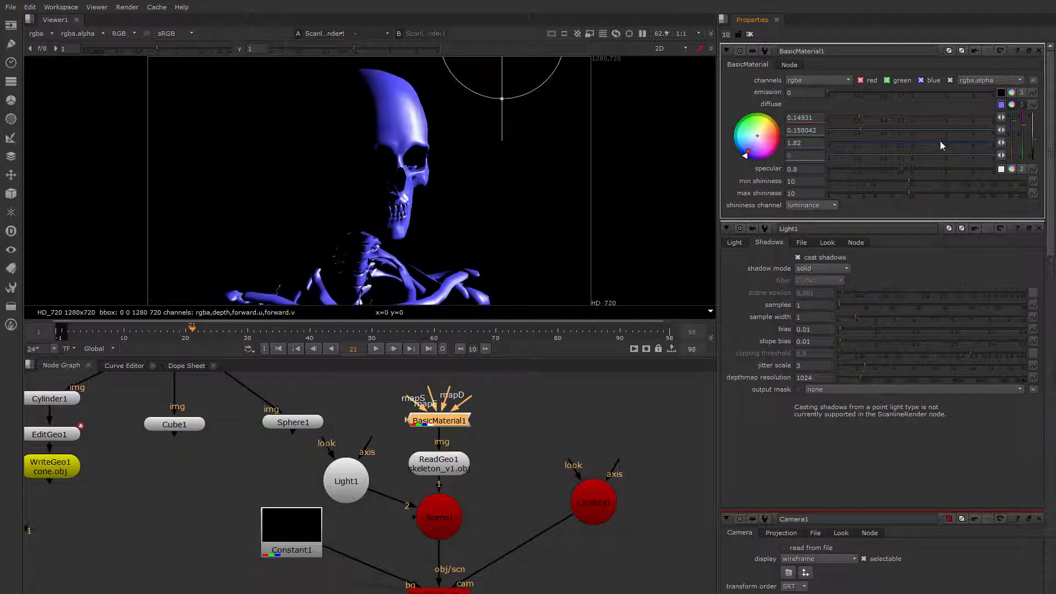
{"action": "left_click_drag", "start_coordinate": [941, 143], "coordinate": [872, 144]}
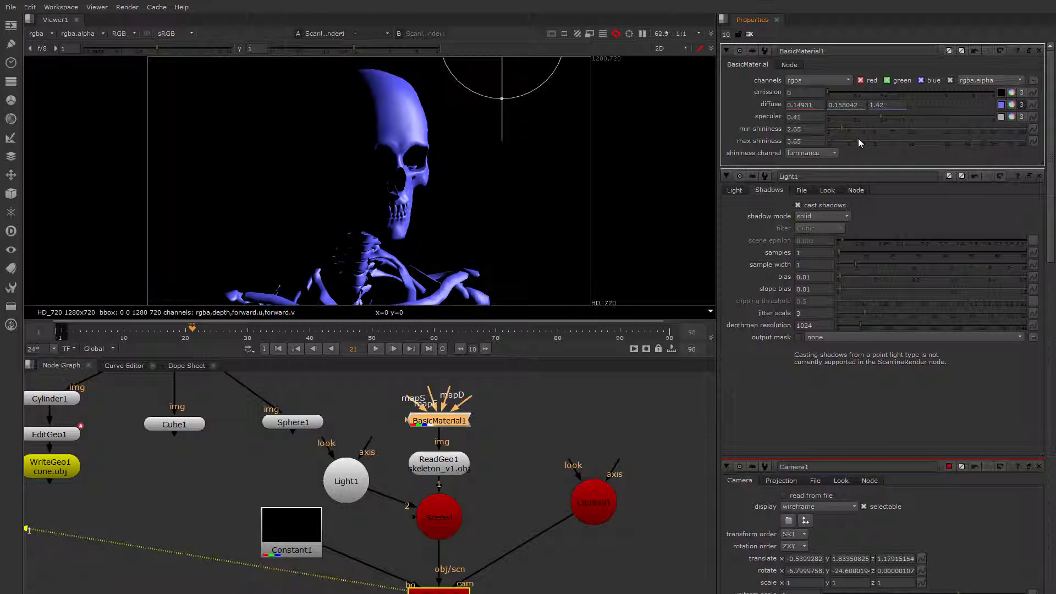
Lower BasicMaterial1's shininess slider slightly.
{"action": "left_click_drag", "start_coordinate": [848, 141], "coordinate": [835, 141]}
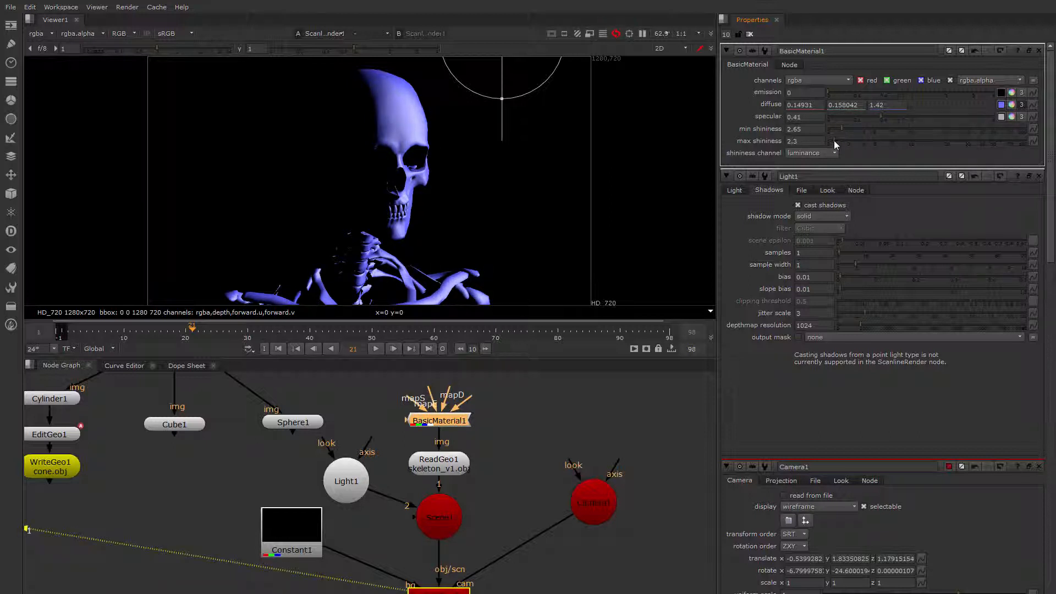
{"action": "left_click_drag", "start_coordinate": [835, 141], "coordinate": [831, 141]}
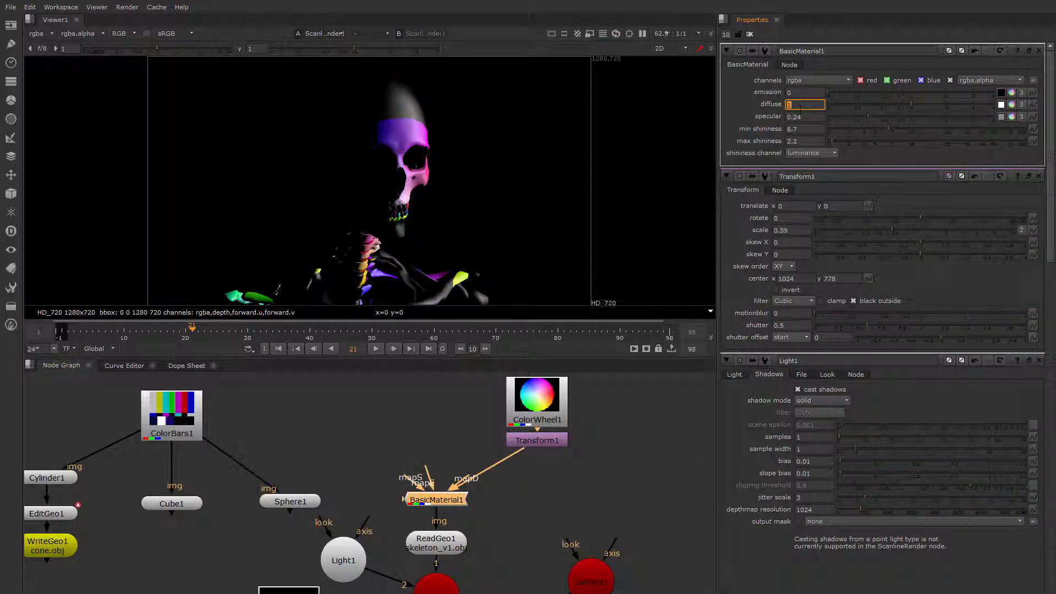
Open Transform1, then sweep BasicMaterial1's diffuse strength down and back up.
{"action": "left_click", "coordinate": [536, 439]}
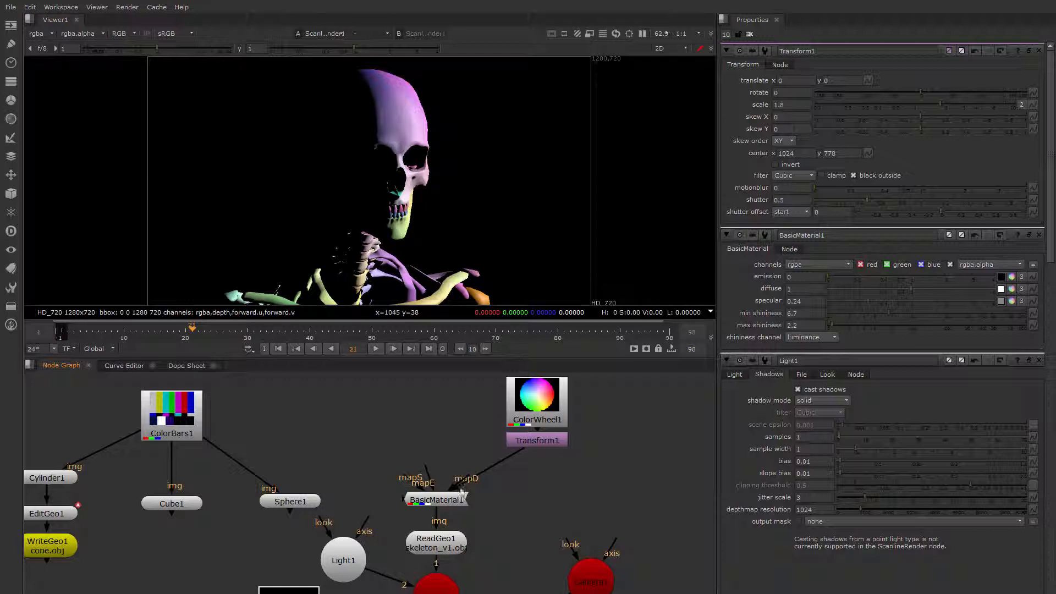
{"action": "left_click", "coordinate": [436, 499]}
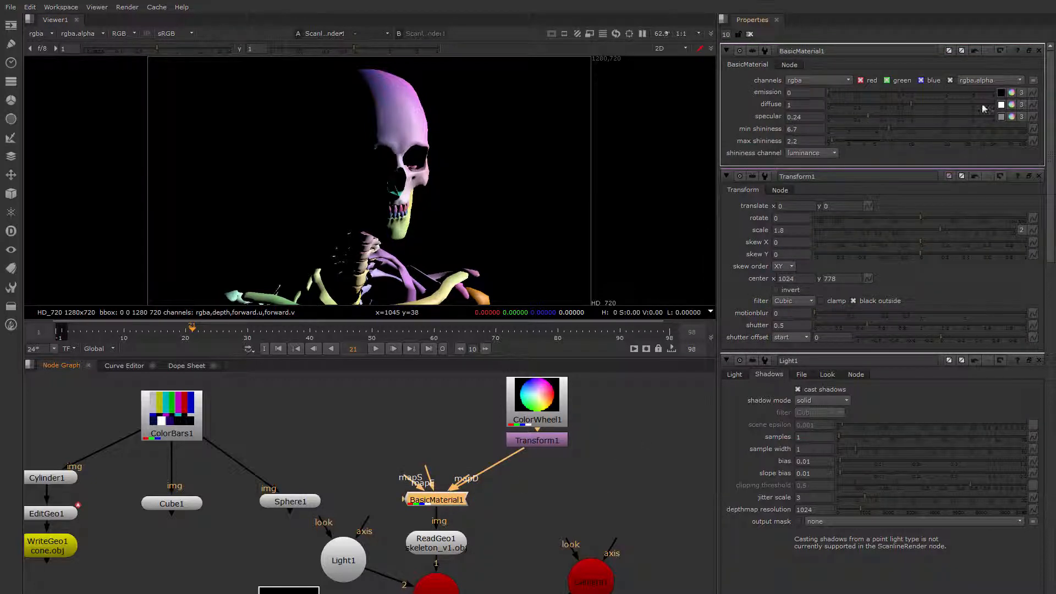
{"action": "left_click_drag", "start_coordinate": [982, 105], "coordinate": [869, 115]}
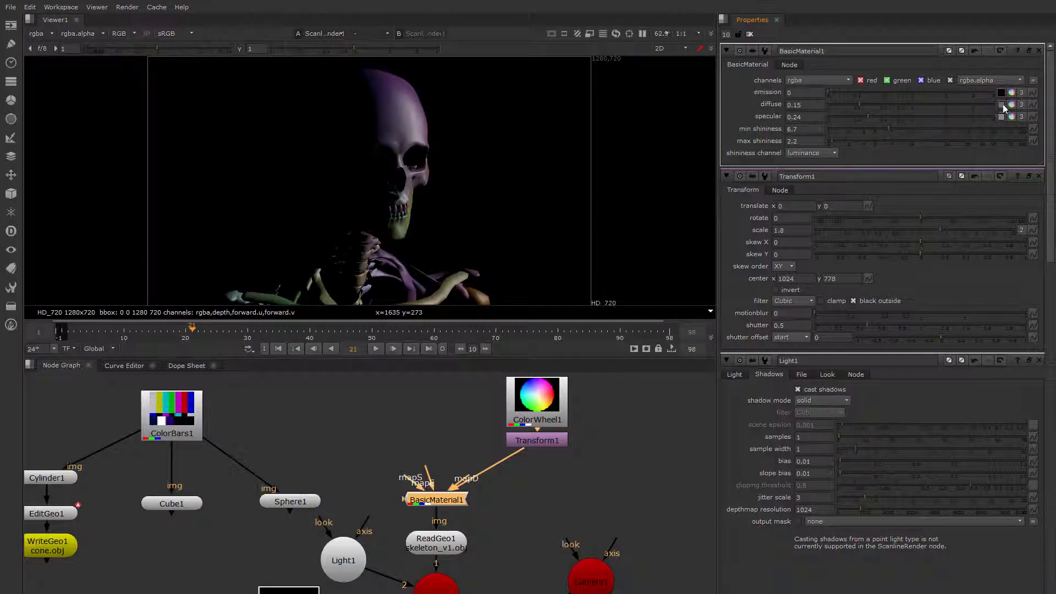
{"action": "left_click_drag", "start_coordinate": [1003, 105], "coordinate": [889, 104]}
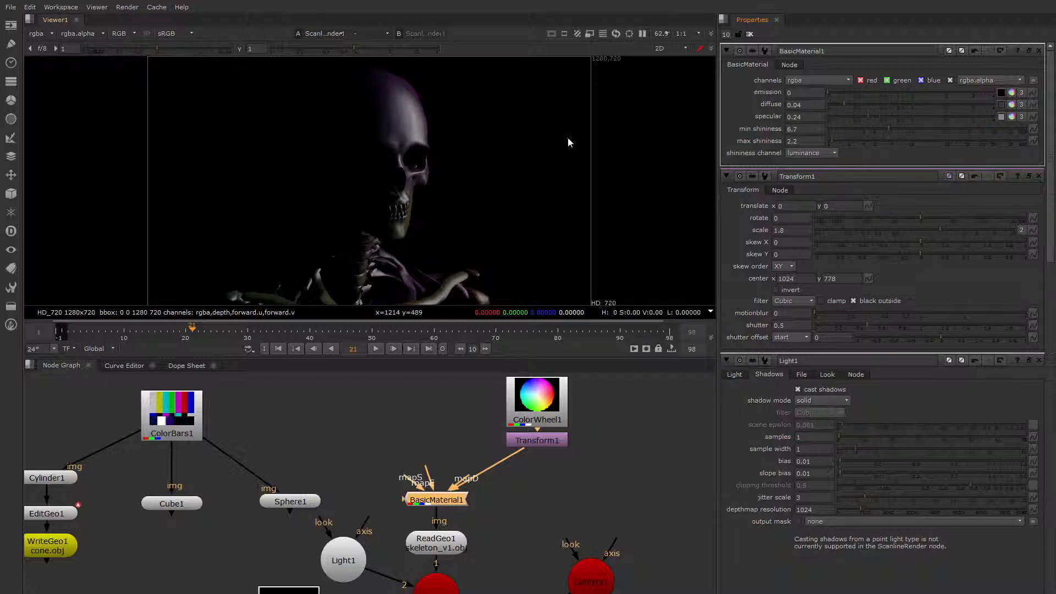
{"action": "mouse_move", "coordinate": [913, 108]}
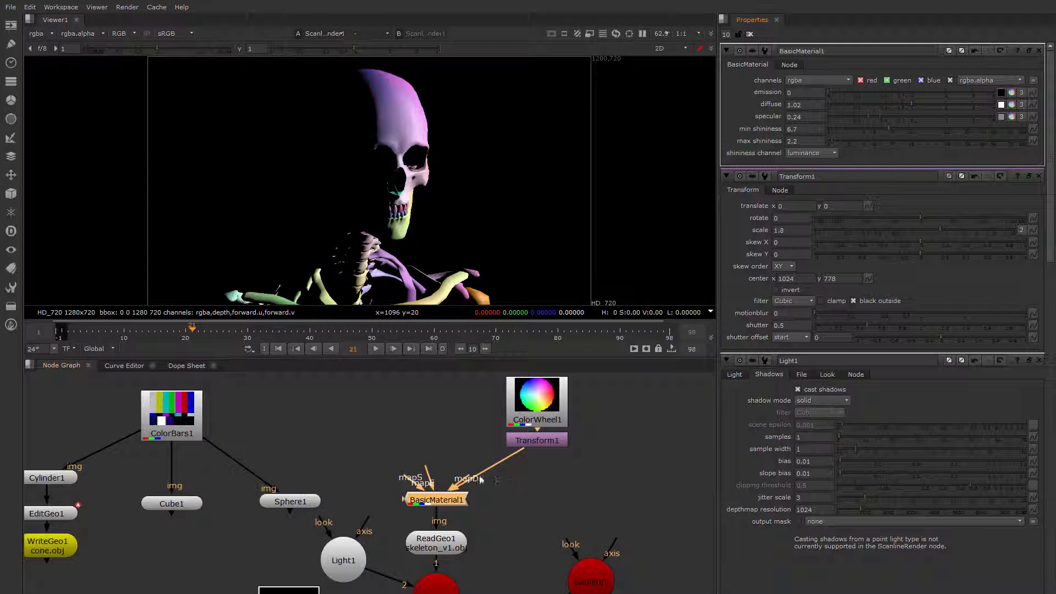
{"action": "mouse_move", "coordinate": [456, 441]}
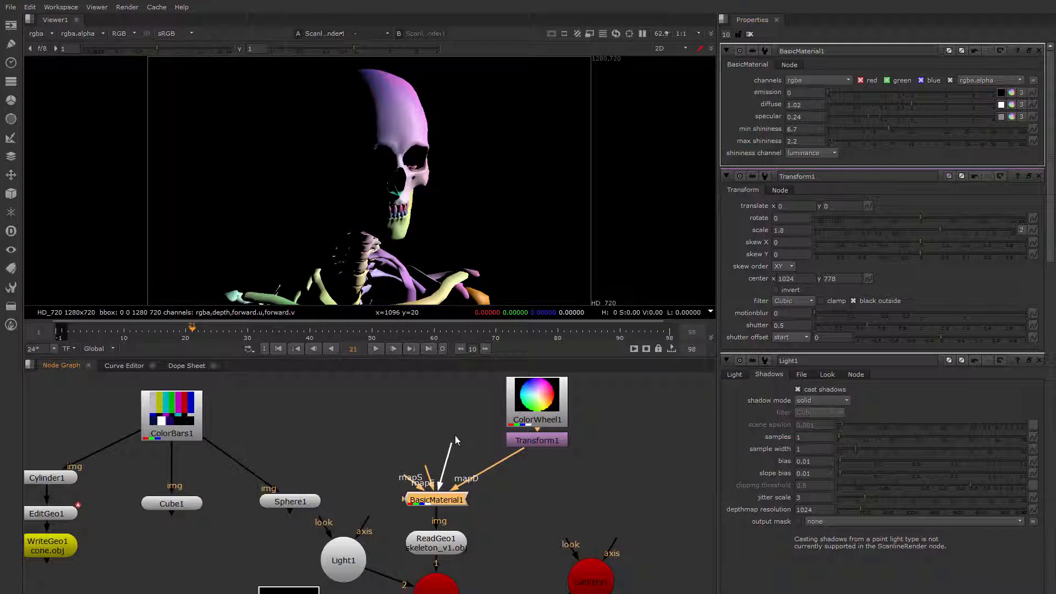
{"action": "mouse_move", "coordinate": [457, 438]}
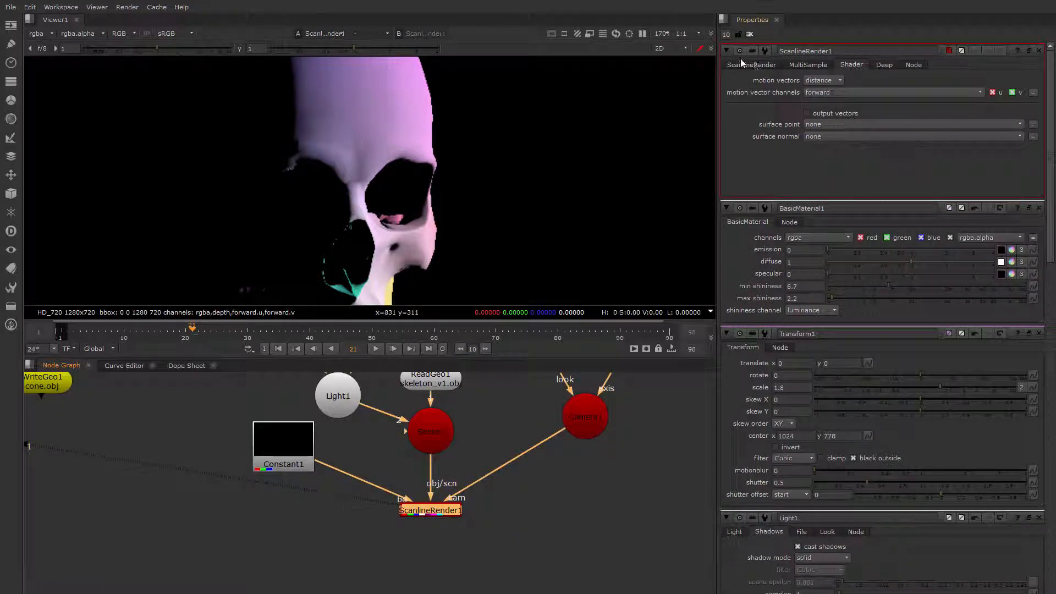
Check ScanlineRender1's antialiasing, then view its MultiSample settings with samples at 1.
{"action": "left_click", "coordinate": [751, 63]}
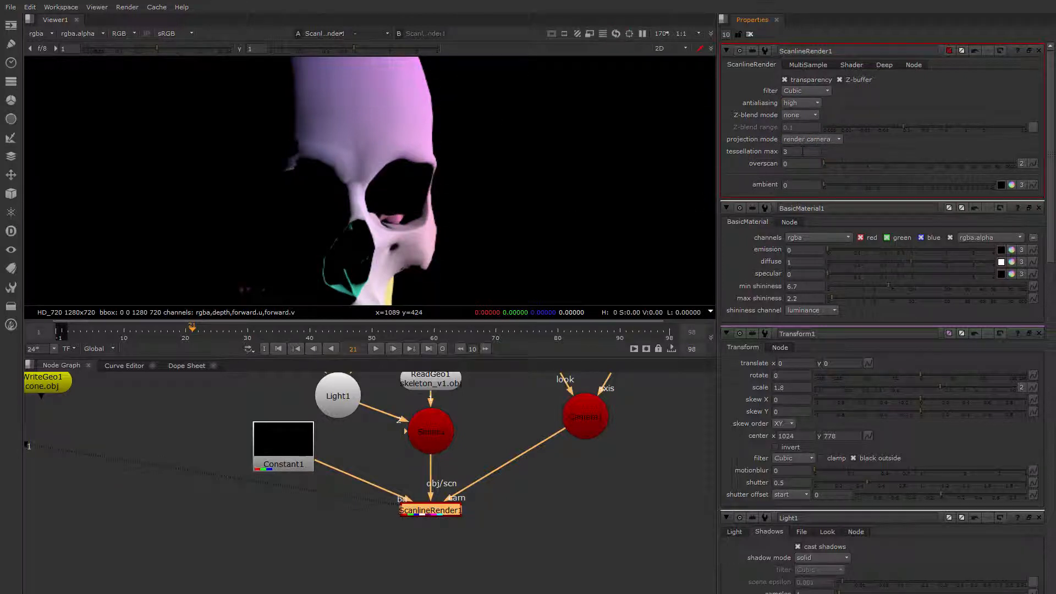
{"action": "left_click", "coordinate": [807, 64]}
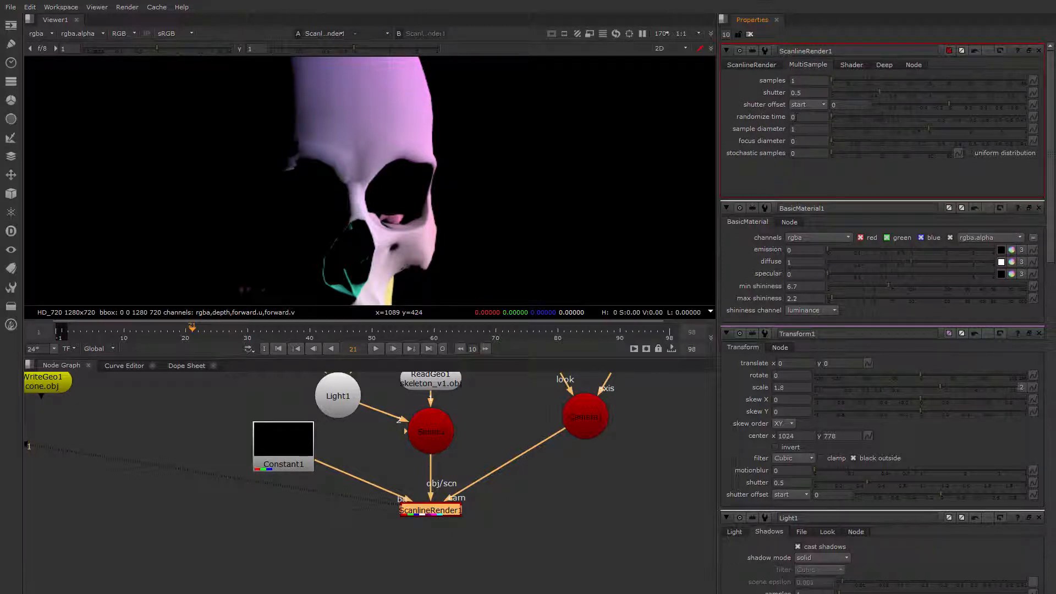
{"action": "mouse_move", "coordinate": [464, 129]}
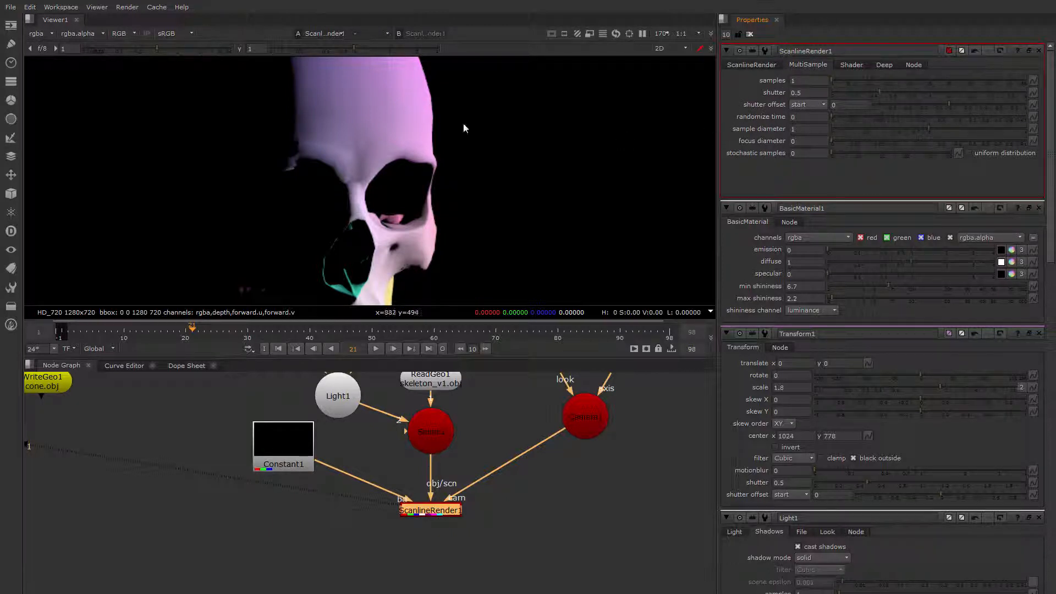
Set ScanlineRender1's sample diameter to 1.5 and raise the render samples to 9.
{"action": "left_click", "coordinate": [809, 129]}
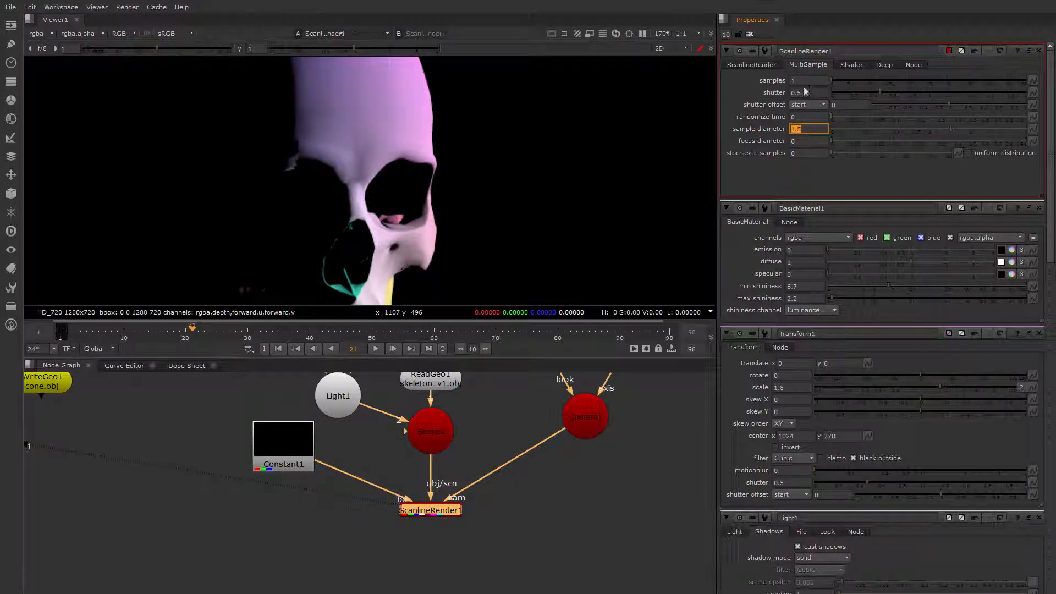
{"action": "left_click", "coordinate": [808, 80]}
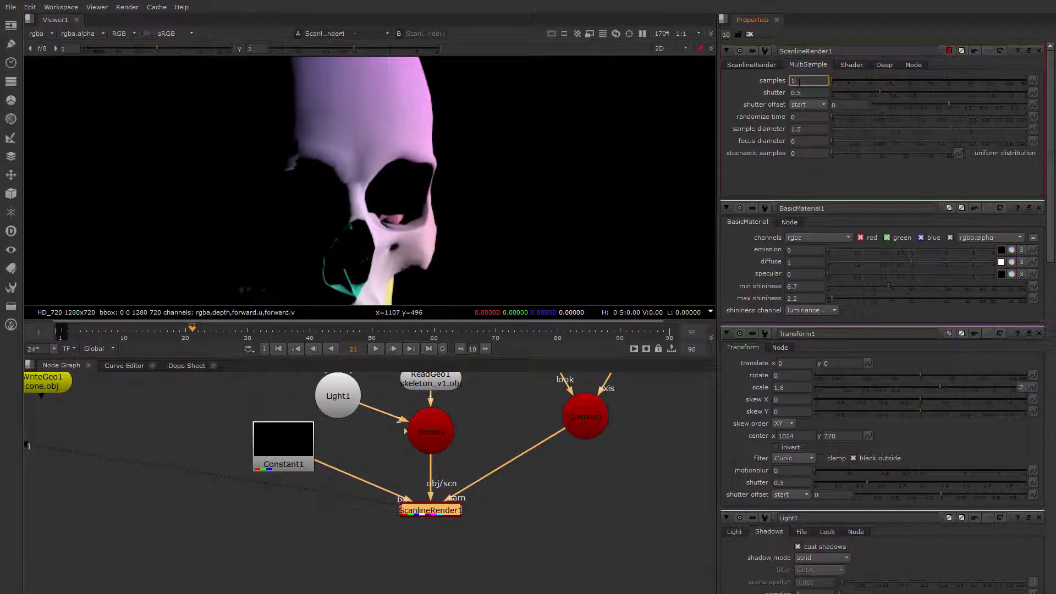
{"action": "type", "text": "8"}
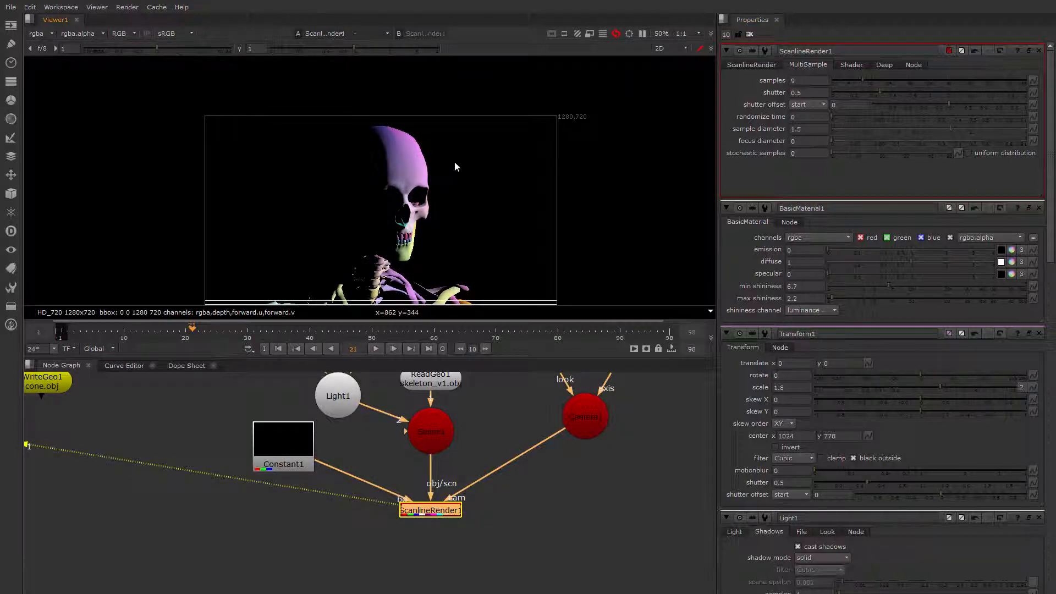
{"action": "mouse_move", "coordinate": [318, 447]}
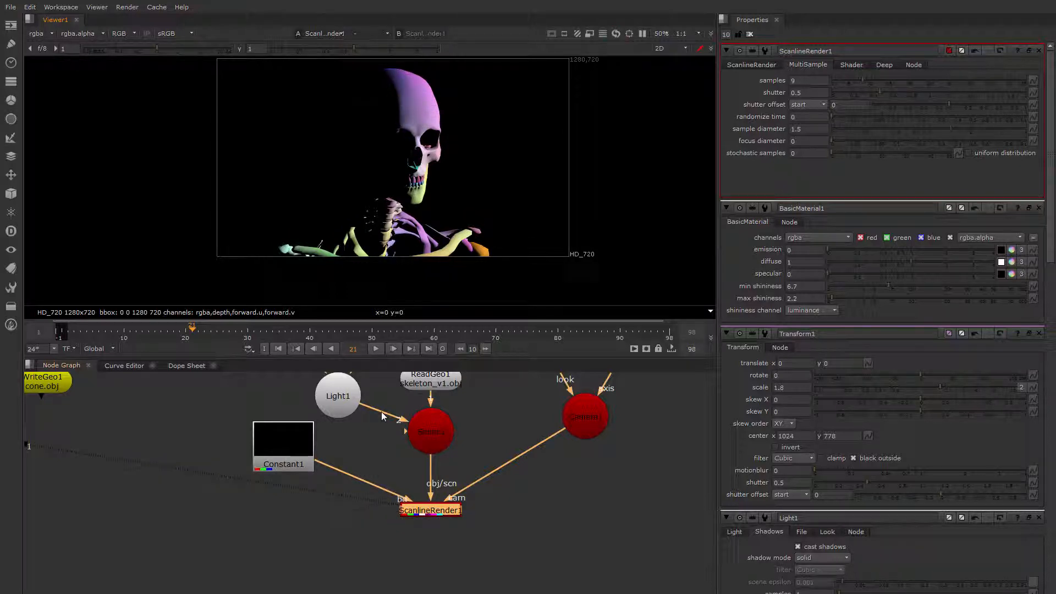
{"action": "mouse_move", "coordinate": [496, 160]}
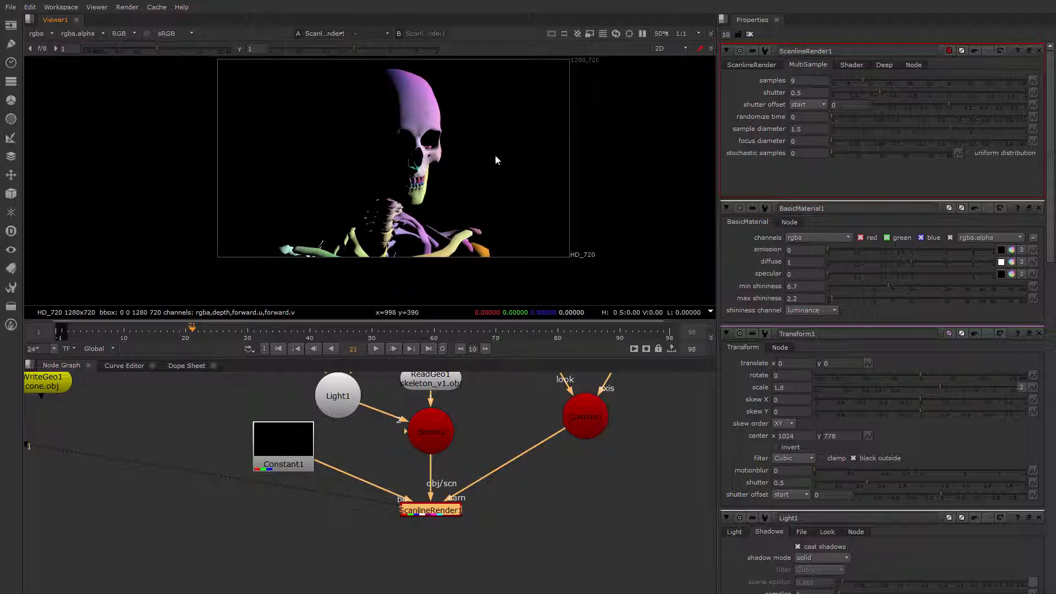